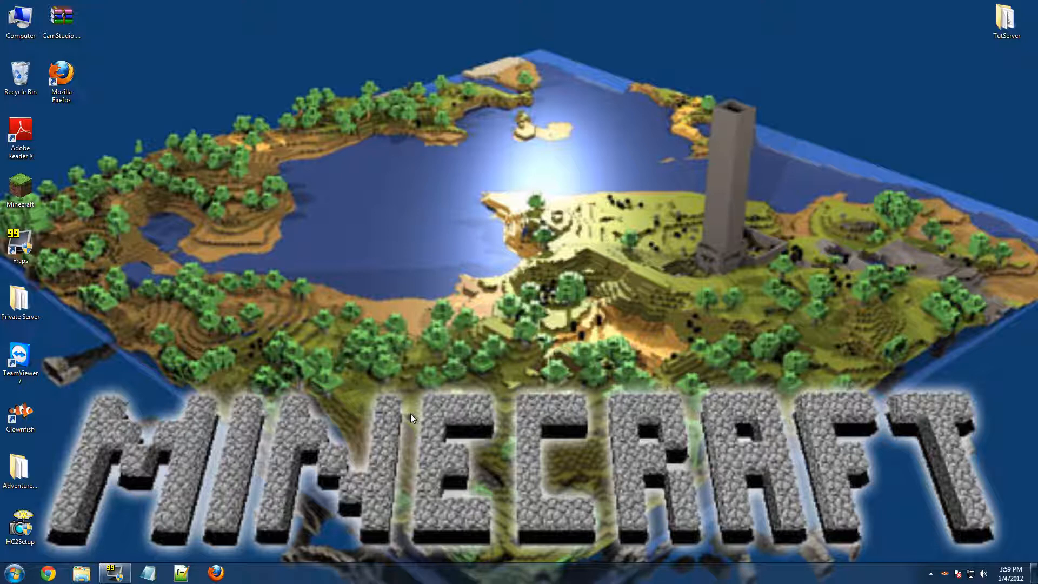
mouse_move(390, 411)
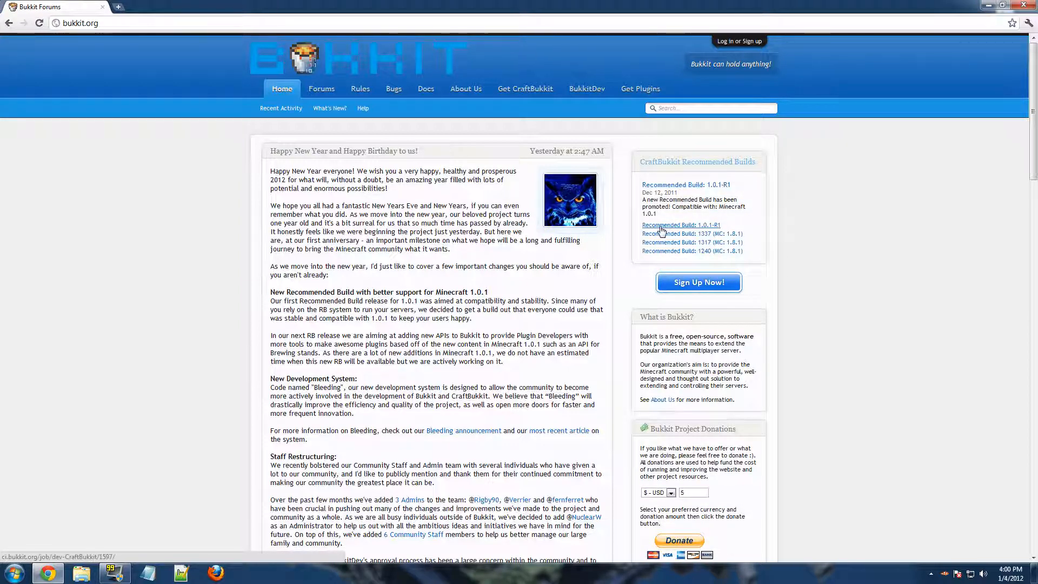
Step: Download craftbukkit-1.0.1-R1.jar from the Recommended Build page and keep it despite the warning
click(679, 224)
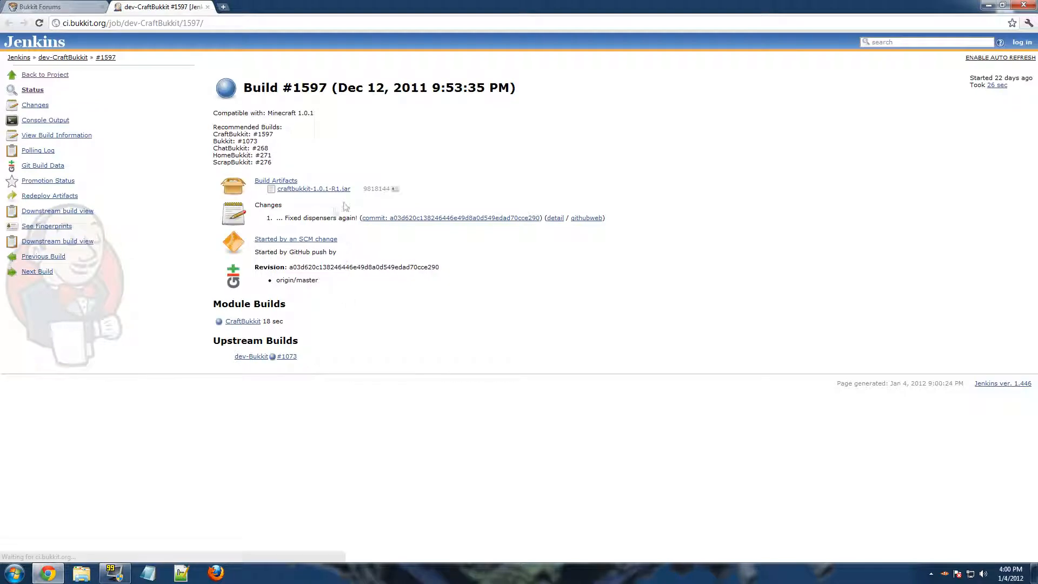
click(314, 188)
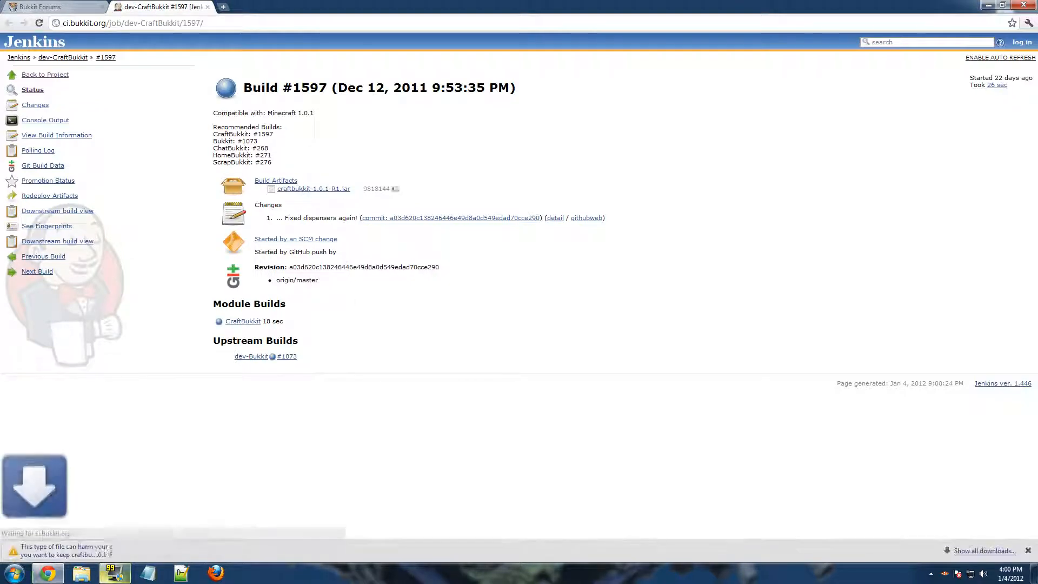
mouse_move(114, 572)
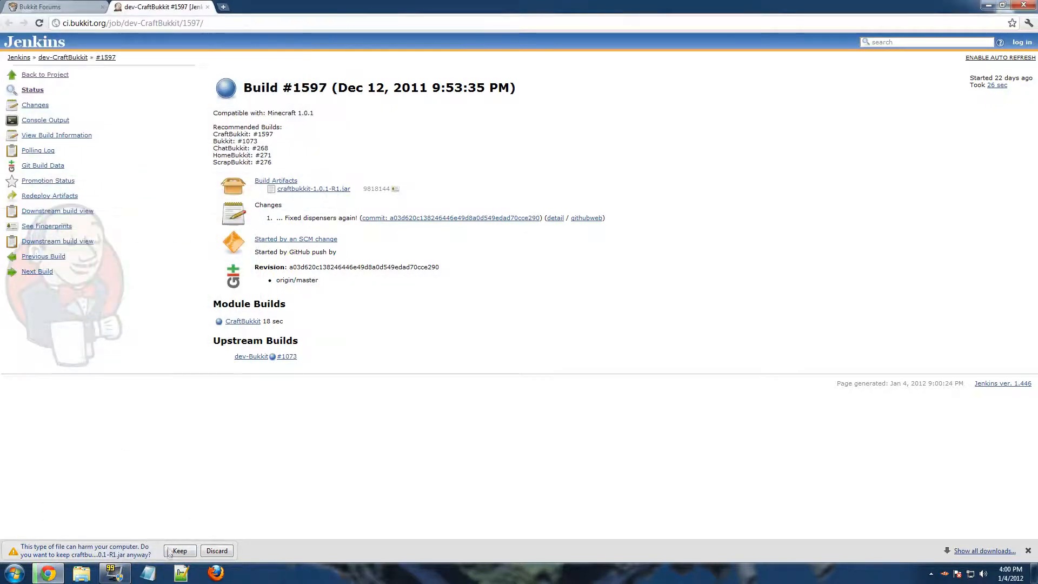
click(179, 550)
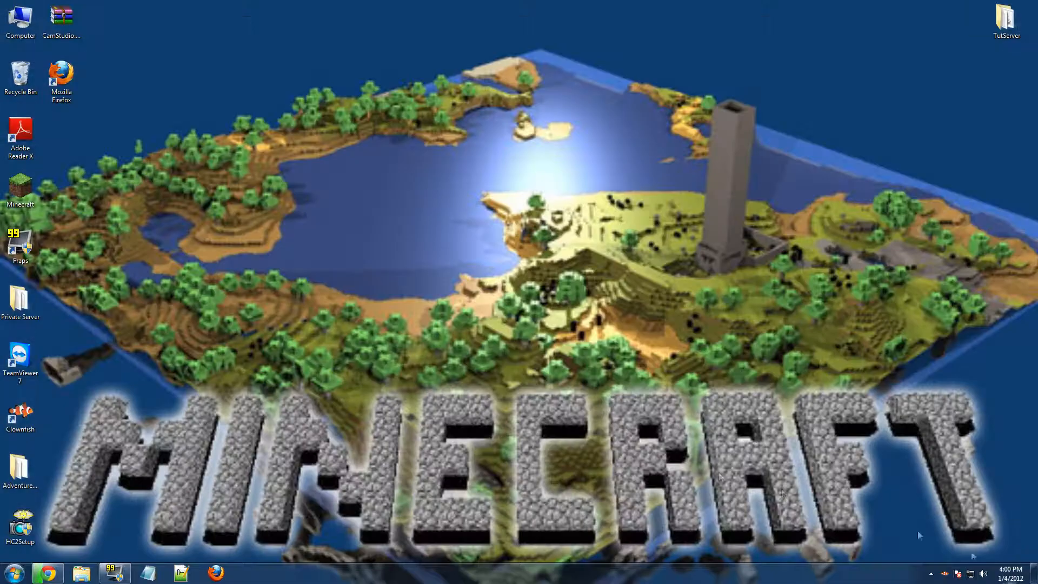
Step: Create a new desktop folder named CraftBukkitTutServer
right_click(517, 300)
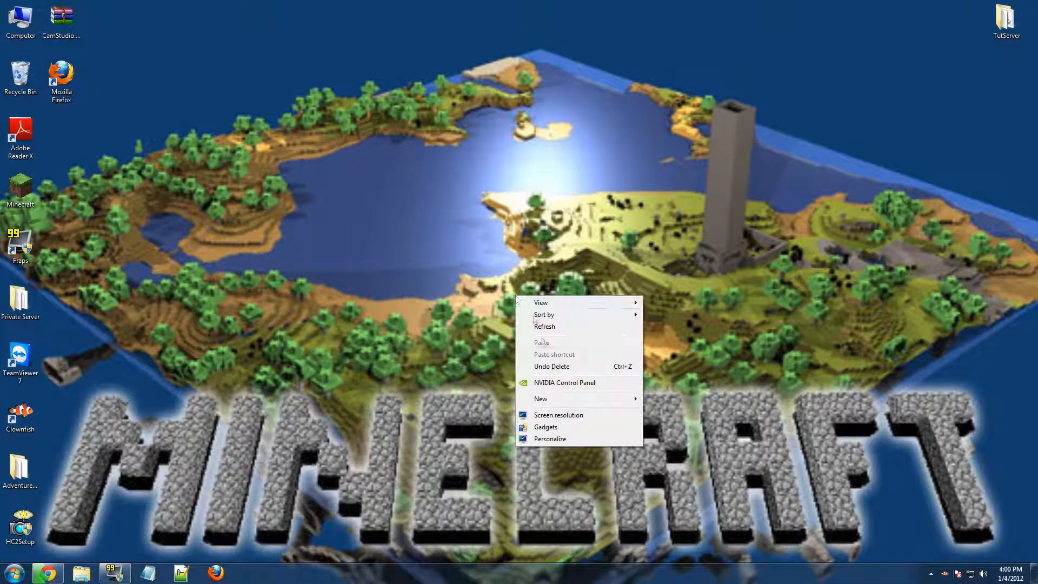
click(541, 399)
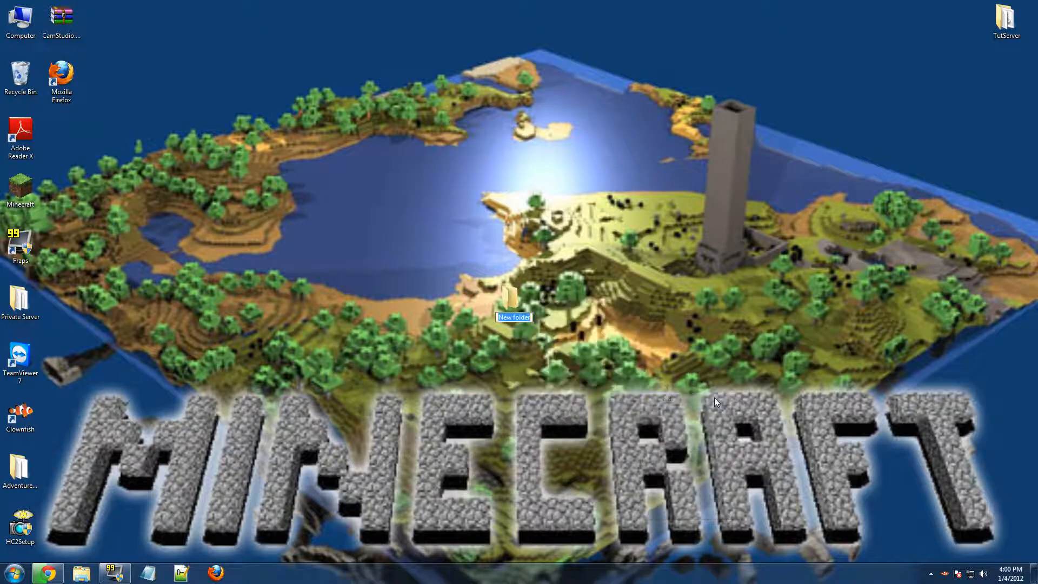
text(CraftBukkitT)
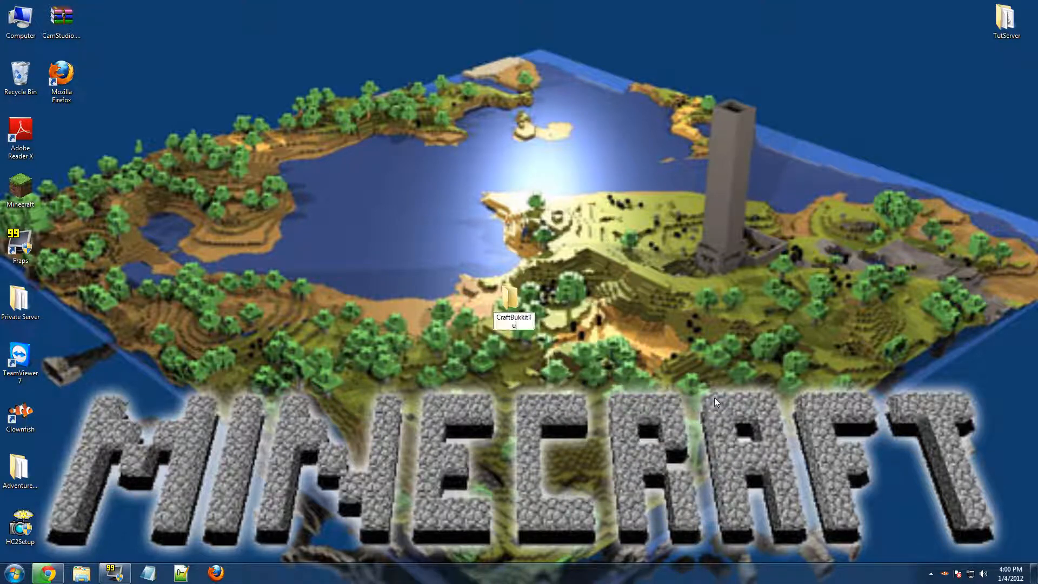
text(utServer)
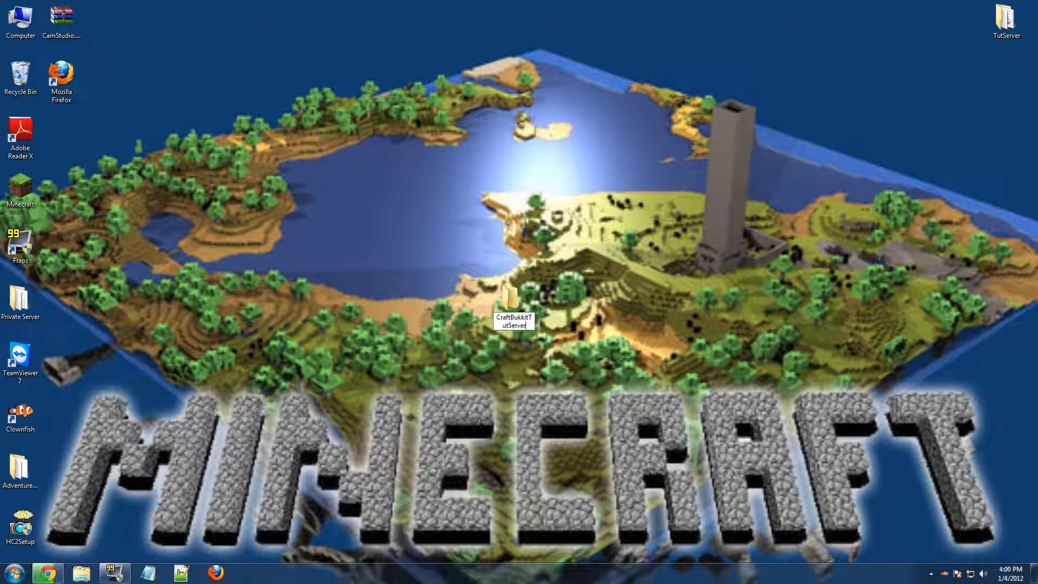
click(512, 298)
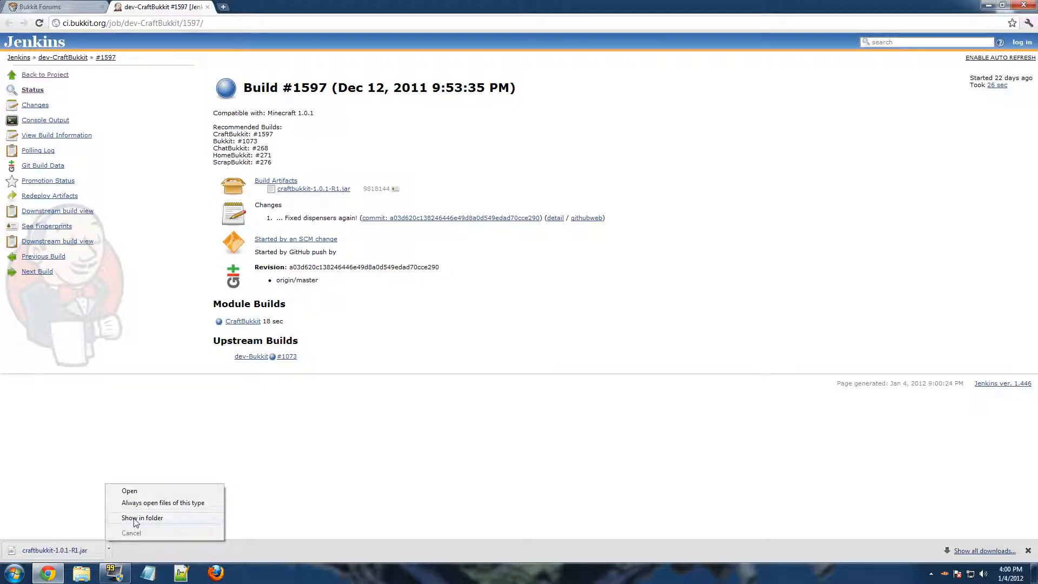
Step: Move the craftbukkit-1.0.1-R1 jar from Downloads into the CraftBukkitTutServer folder
click(142, 517)
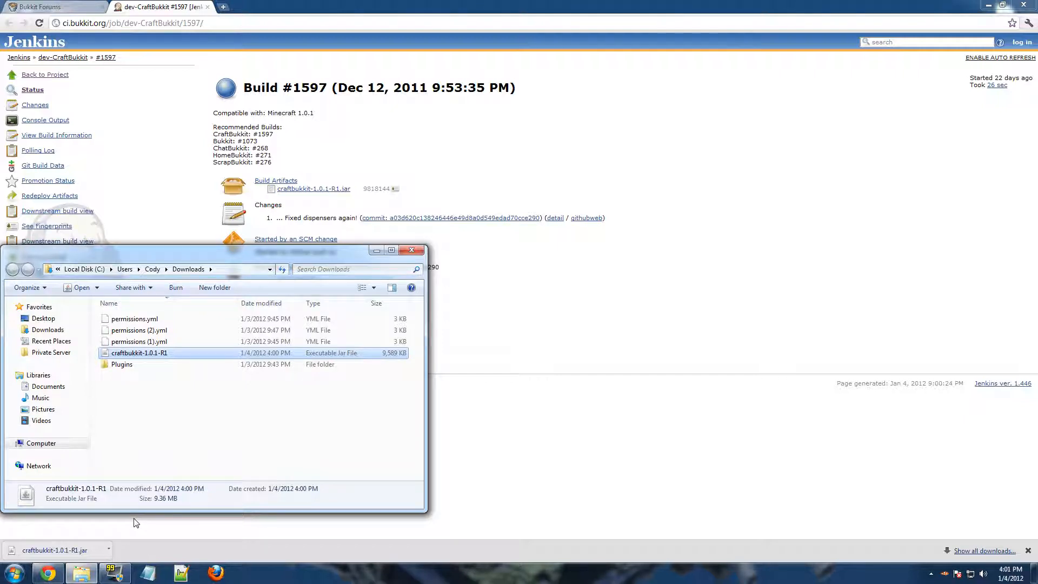
mouse_move(207, 481)
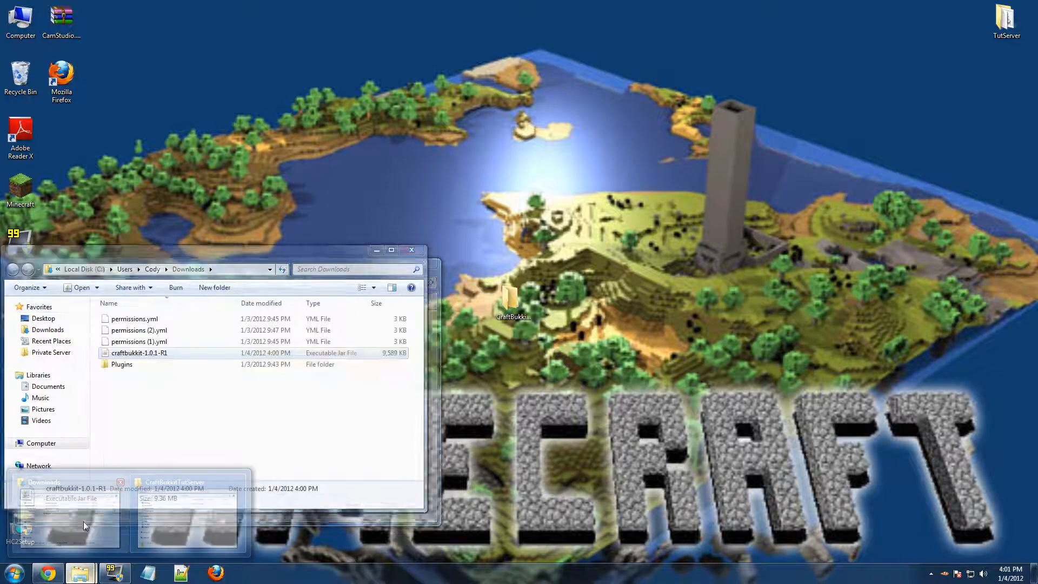
click(188, 515)
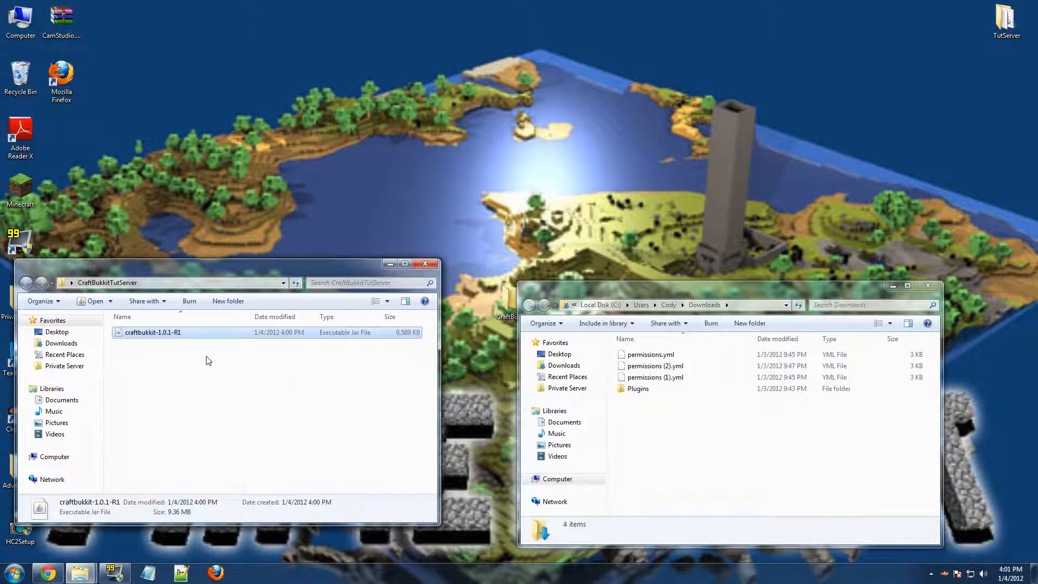
click(212, 364)
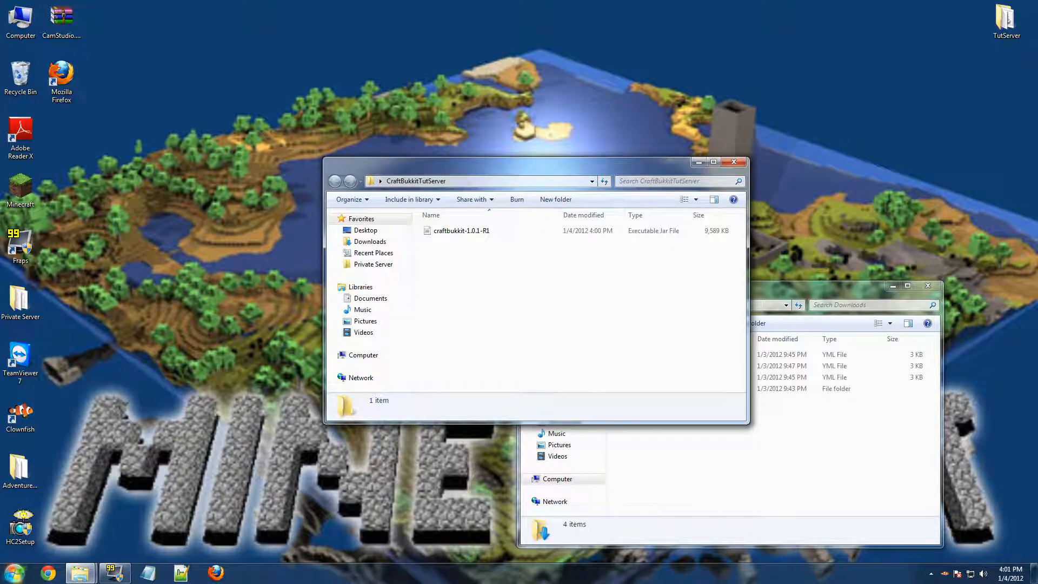
click(13, 571)
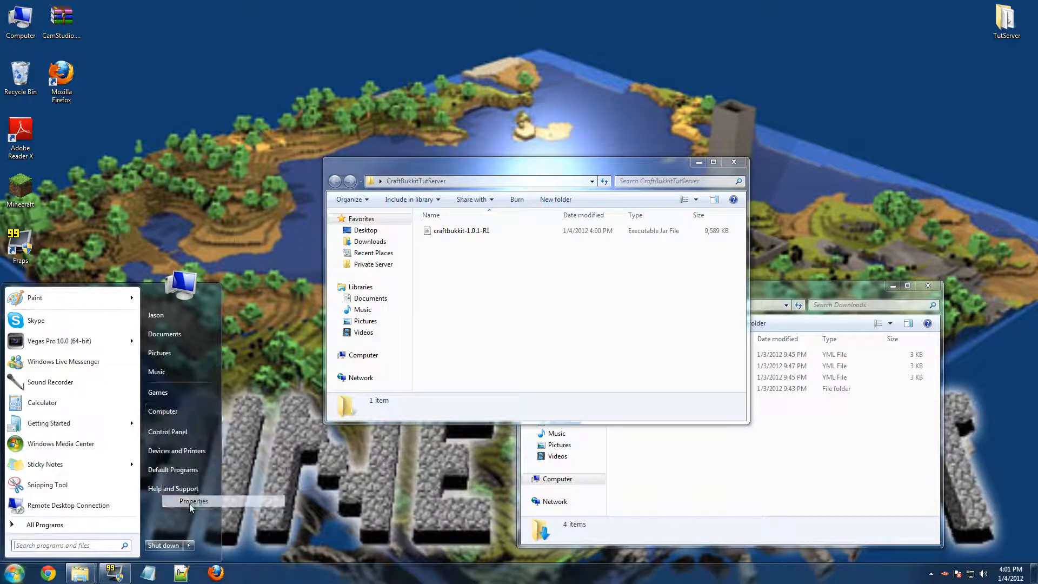
click(194, 500)
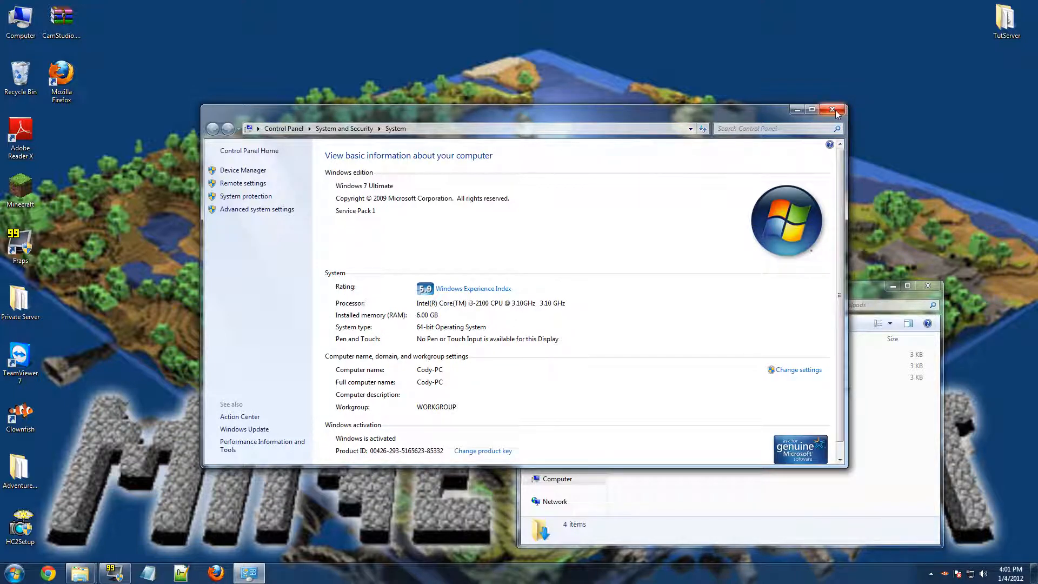
click(835, 110)
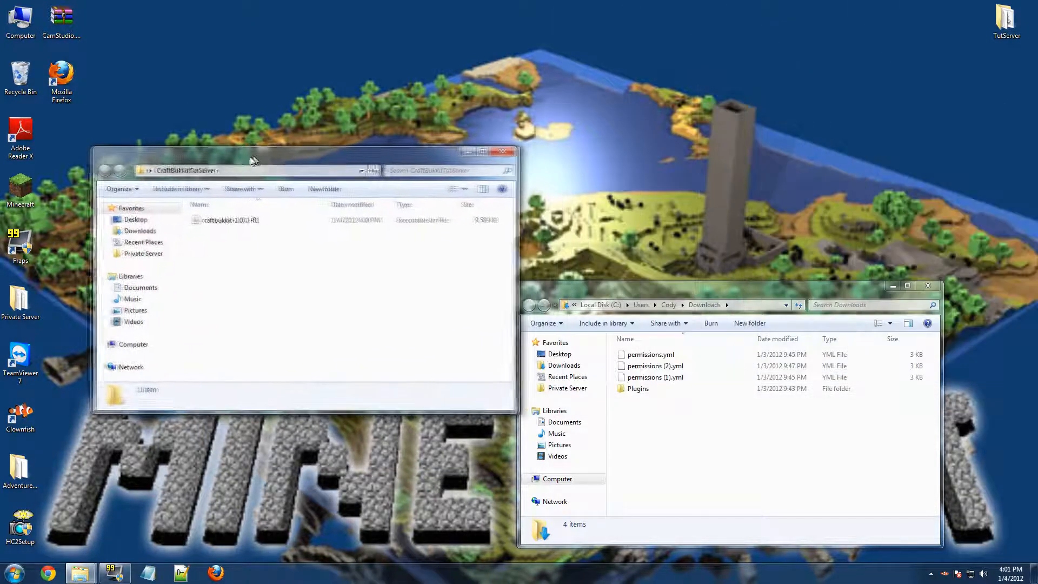
Step: Create an empty text document named StartServer beside the craftbukkit jar
click(252, 162)
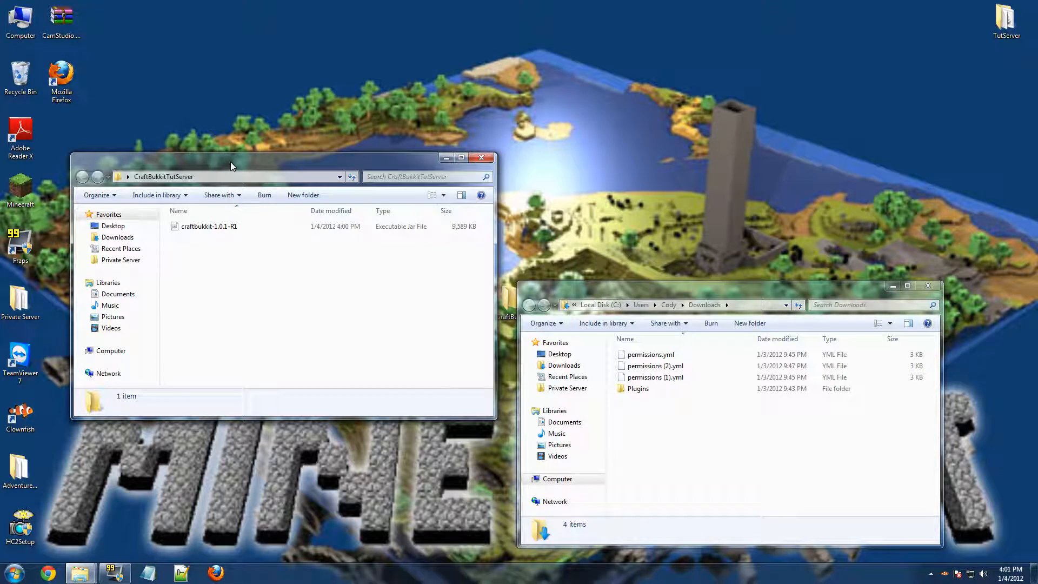
mouse_move(257, 255)
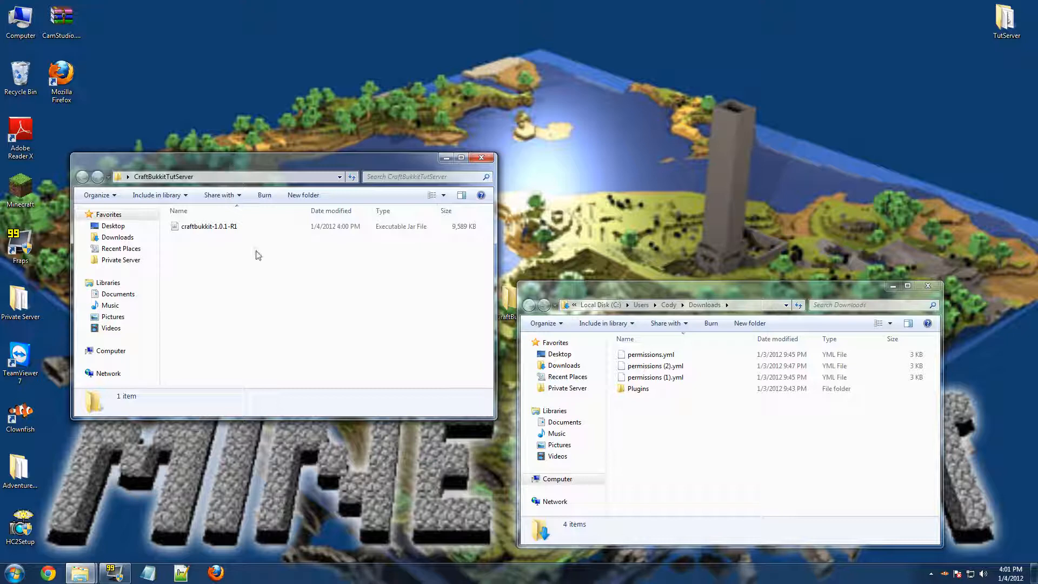
mouse_move(290, 161)
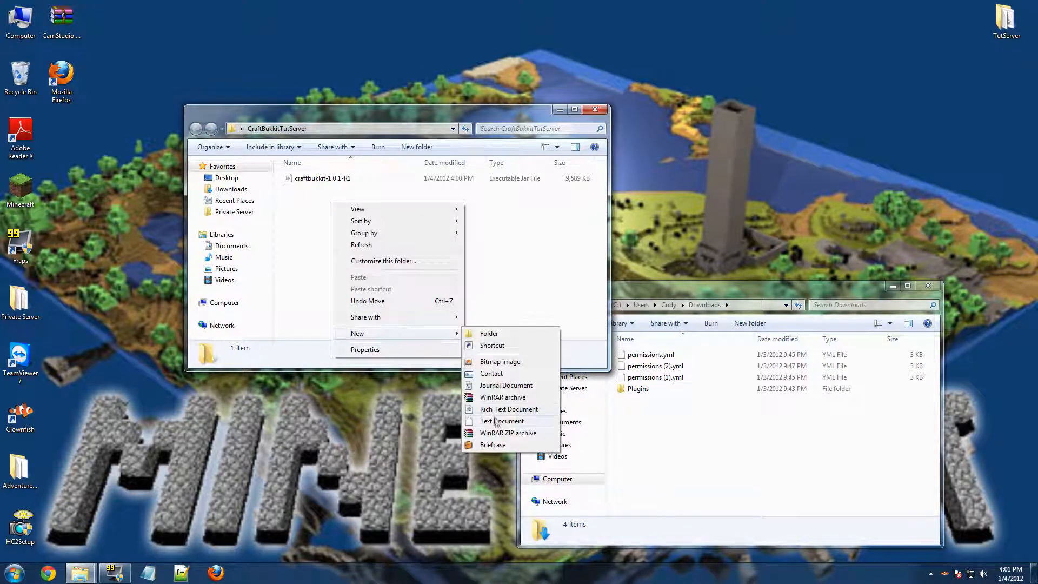
click(501, 420)
text(StartServer)
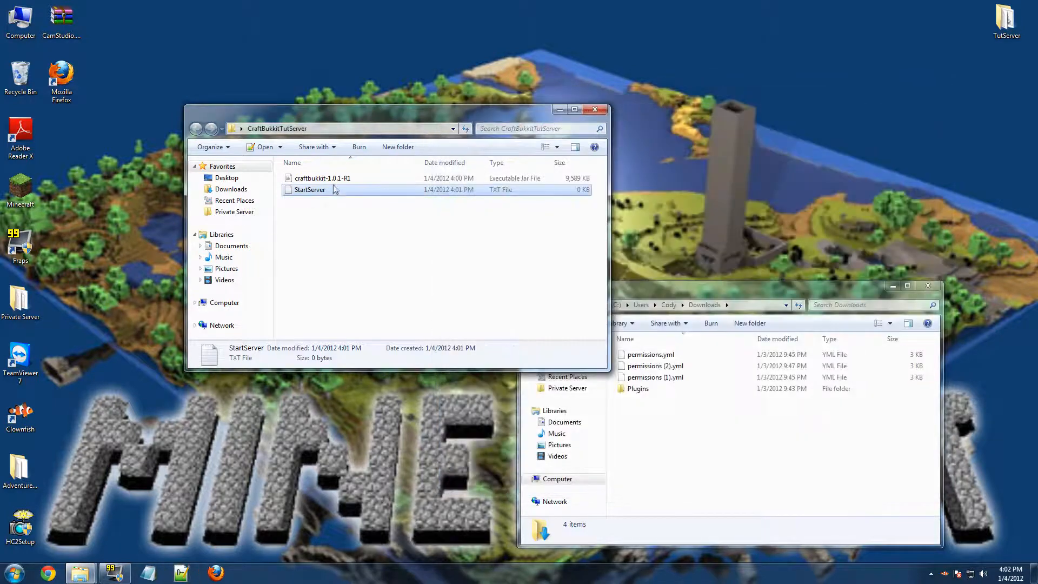
right_click(308, 189)
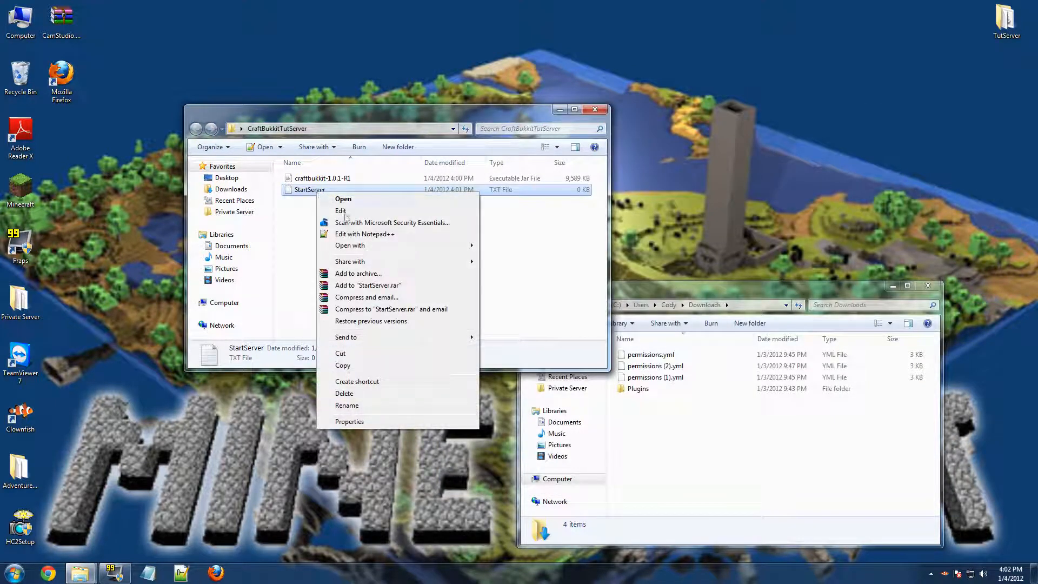
Step: Edit StartServer with the Java launch script and save it as StartServer.bat using All Files type
click(341, 211)
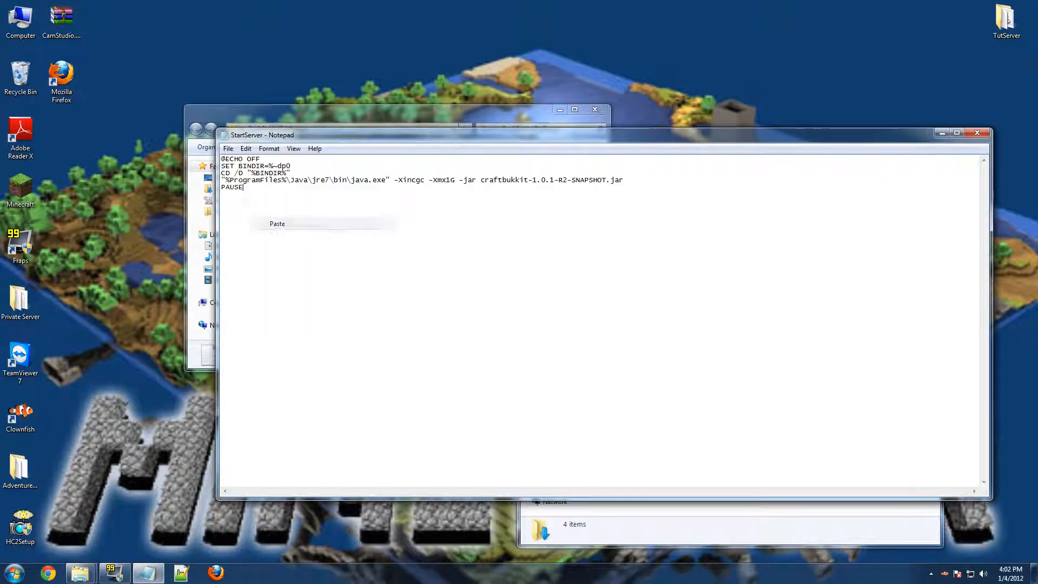
click(228, 148)
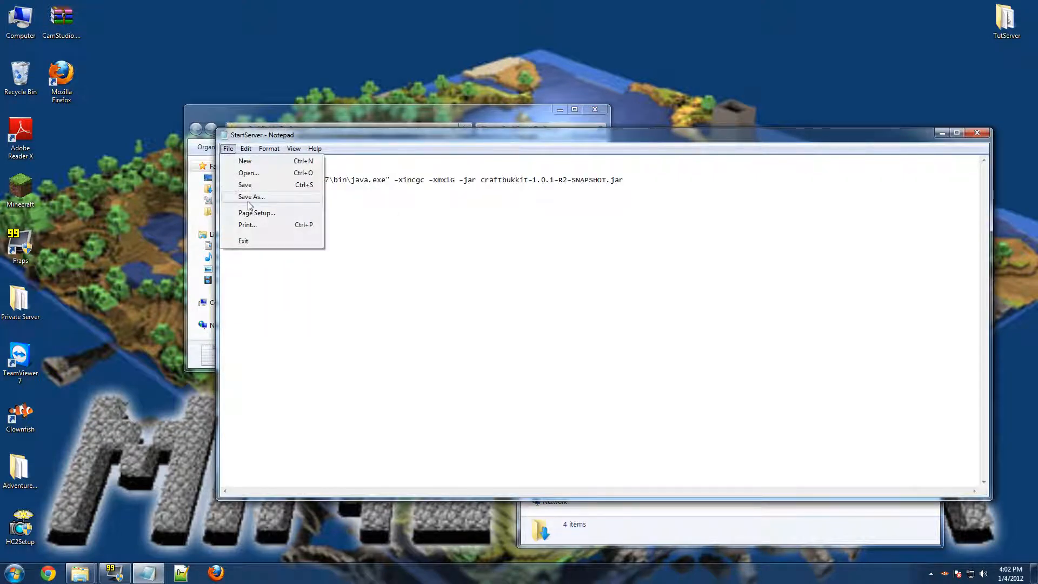
click(251, 197)
text(StartServer.)
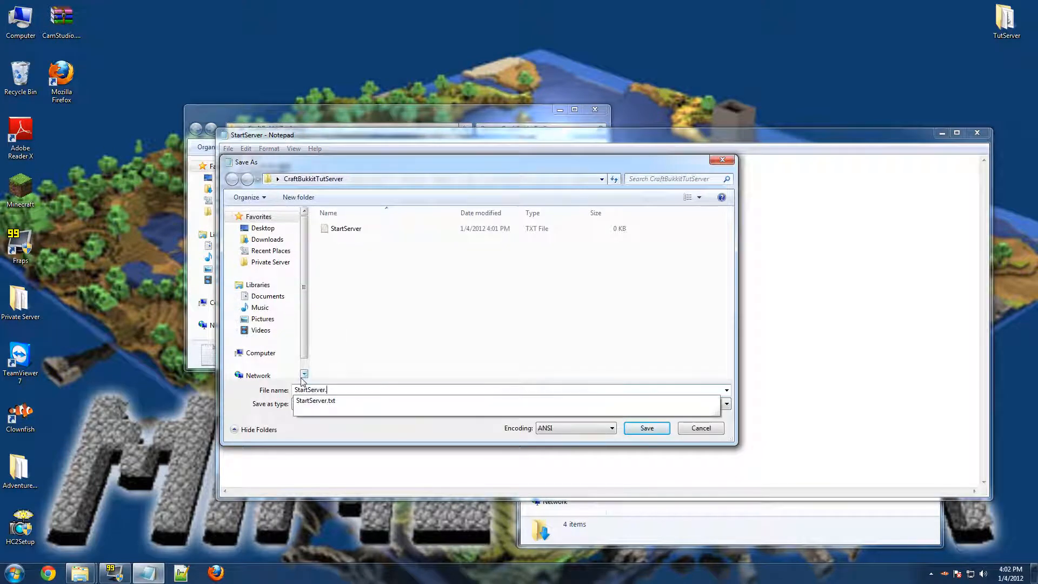
click(726, 403)
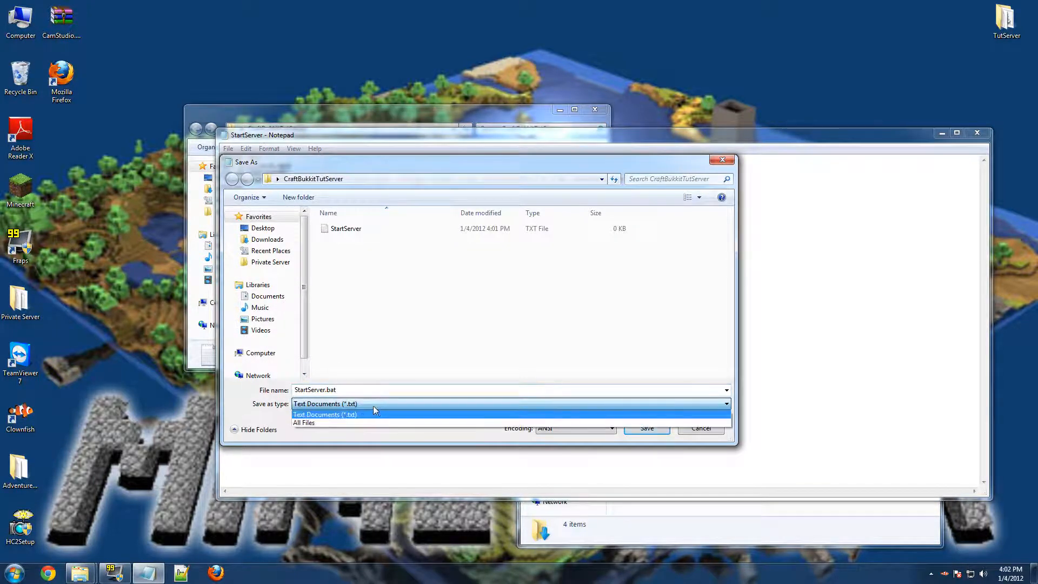
click(304, 423)
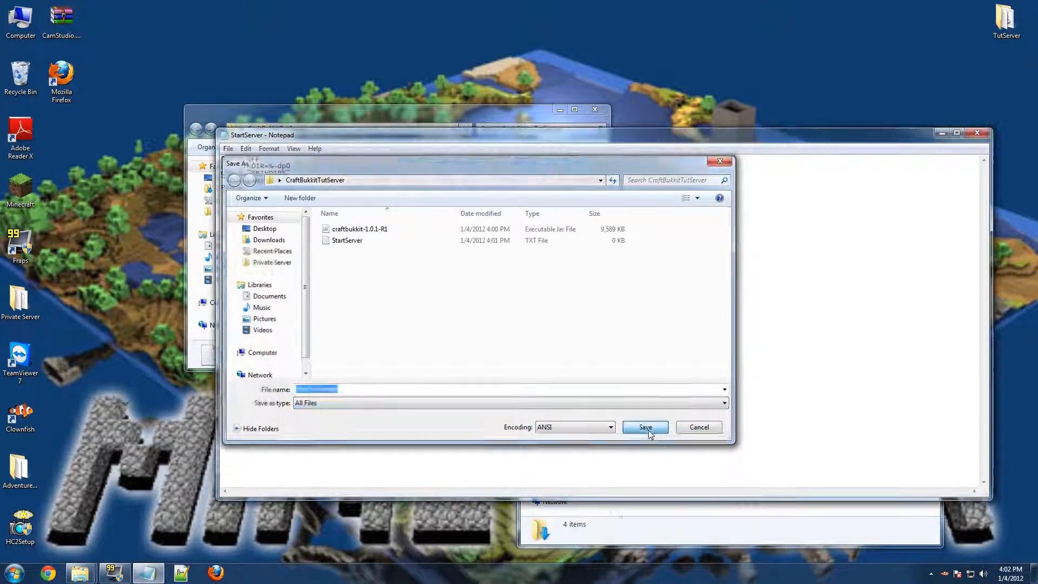
click(644, 427)
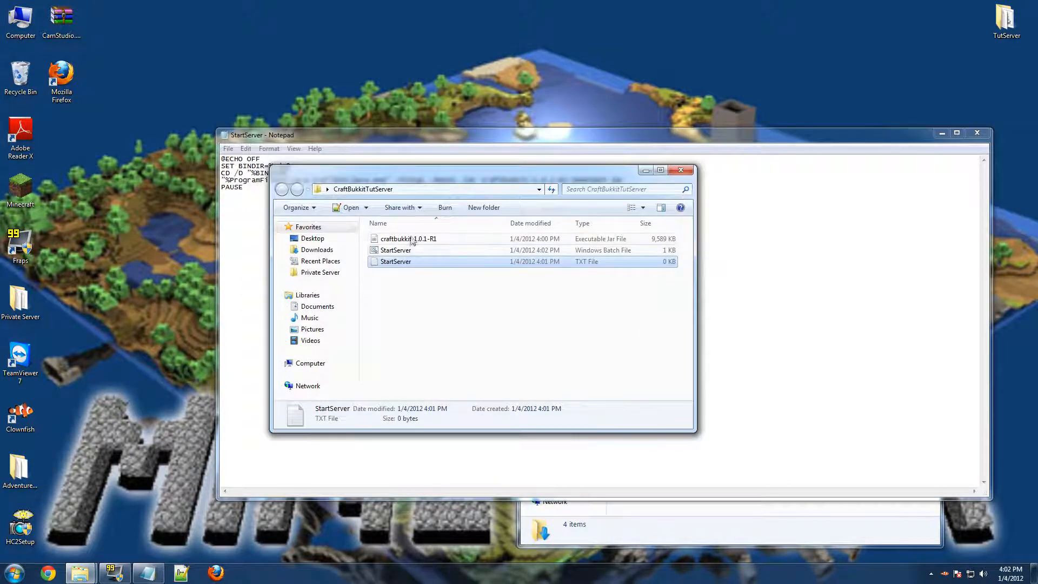
Step: Run StartServer.bat so CraftBukkit generates its world, plugins and properties files
click(407, 238)
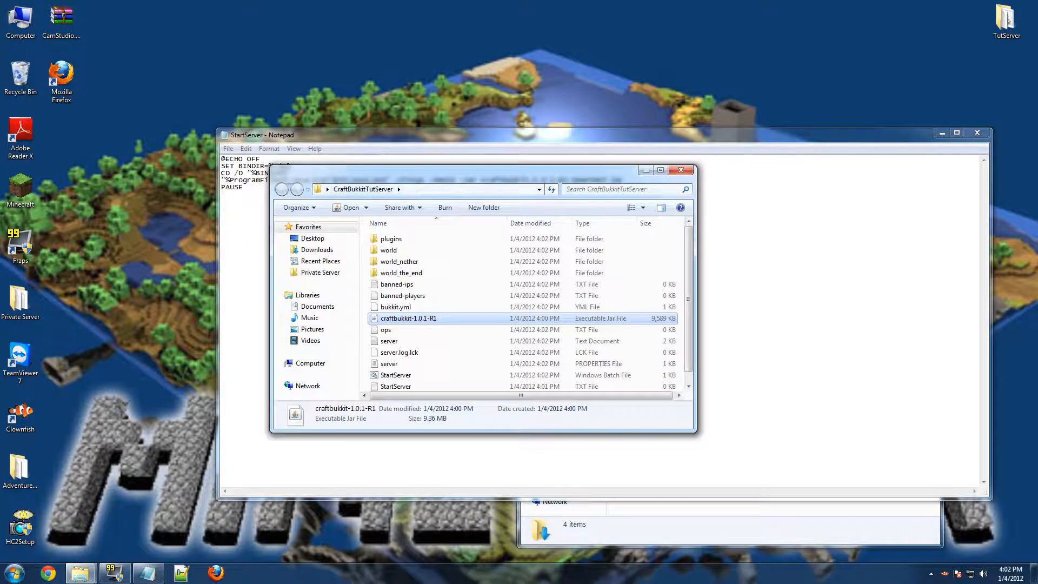
mouse_move(395, 375)
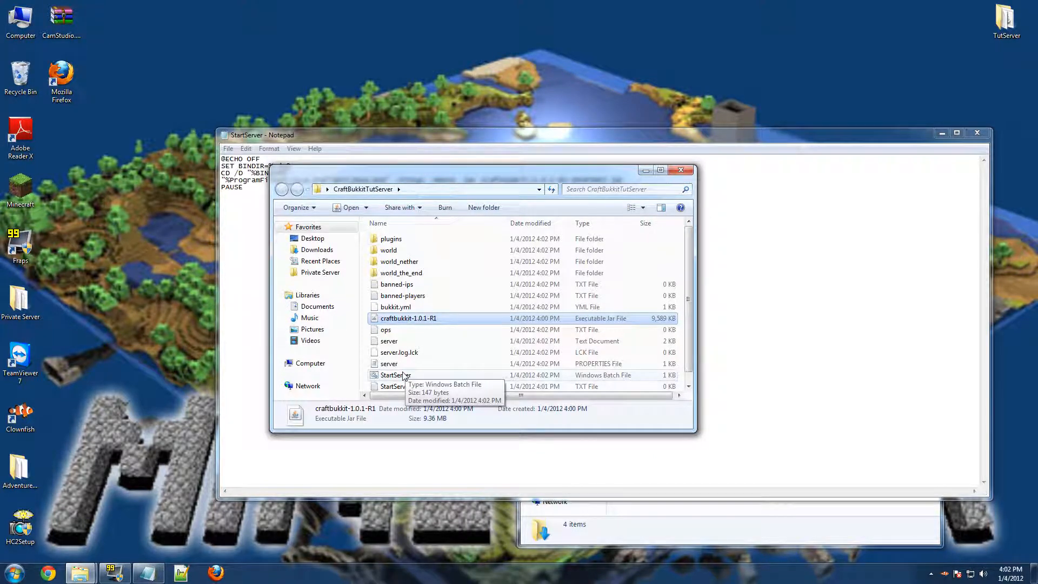
mouse_move(382, 415)
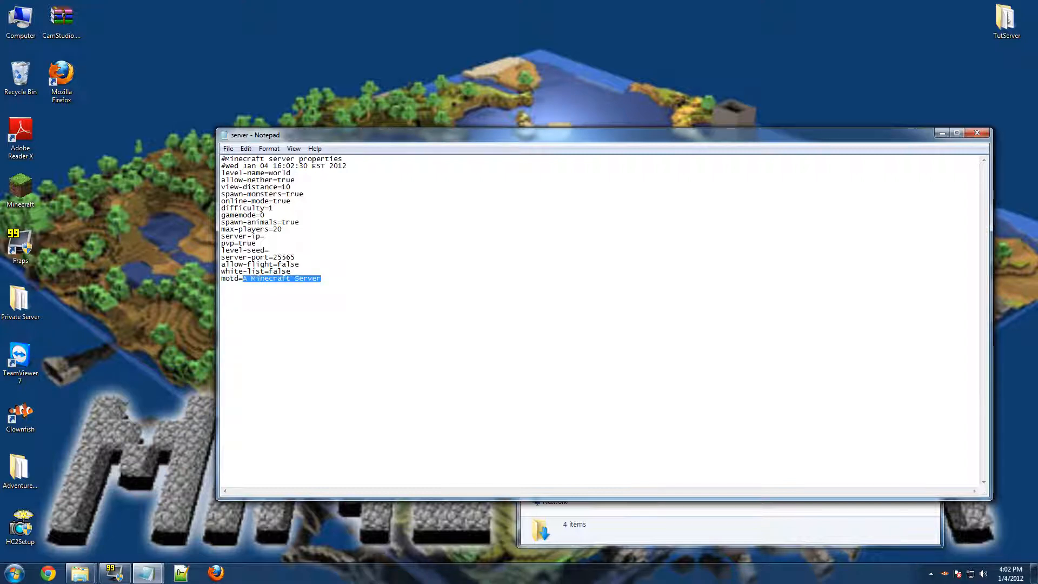
Step: Set motd to 'whatever you want' and restore gamemode=0 in server properties
text(wha)
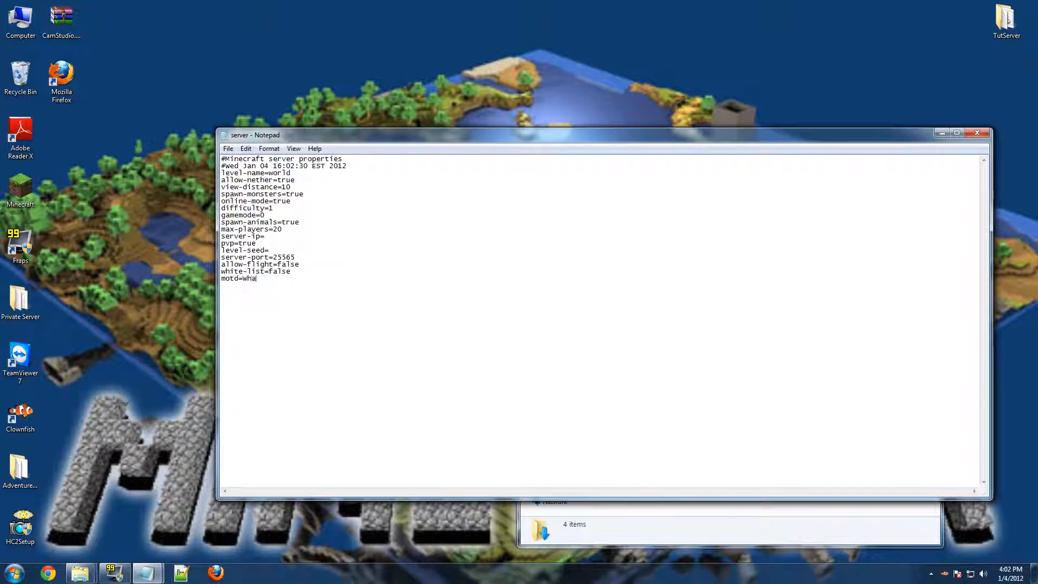
text(tever)
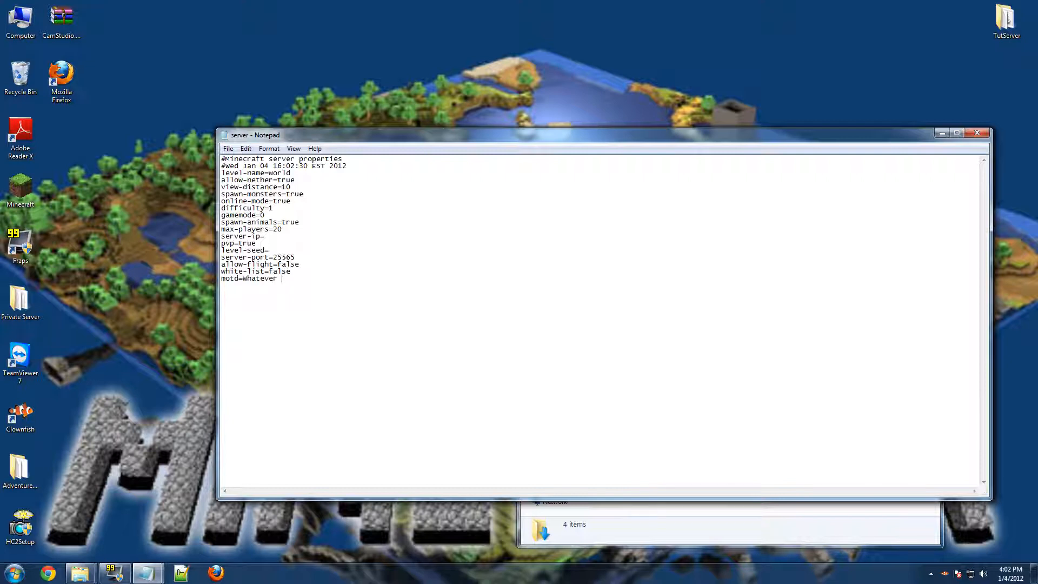
text(you want)
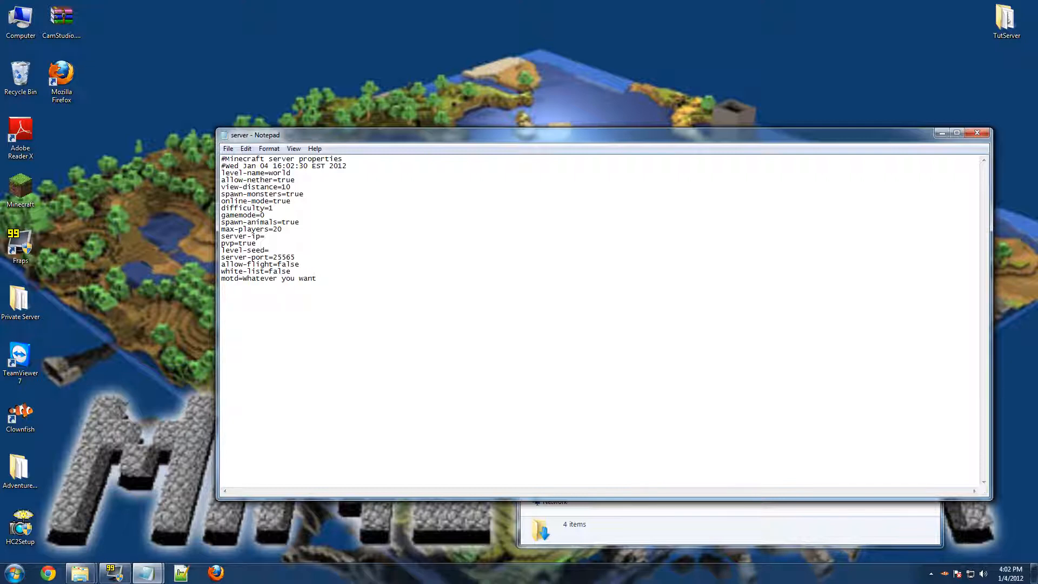
click(316, 278)
text(1)
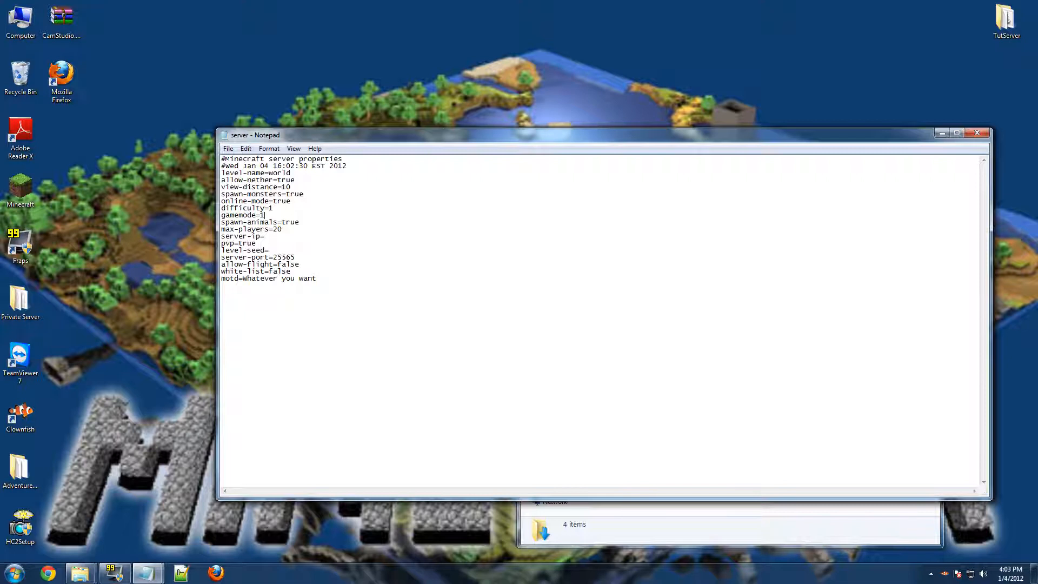
text(0)
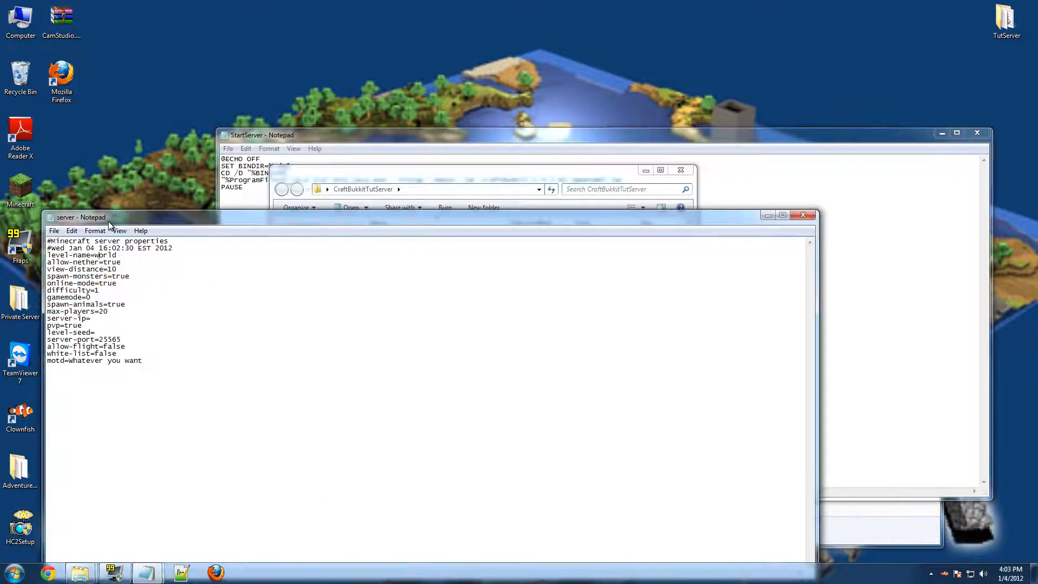
Step: Save server properties and locate the server-port=25565 setting with Find
click(305, 238)
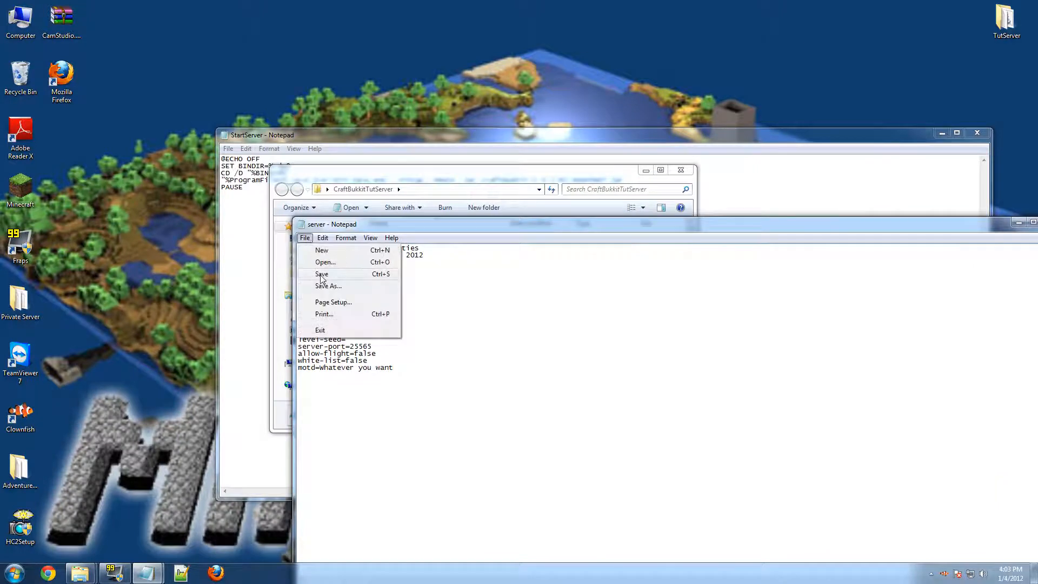
click(322, 274)
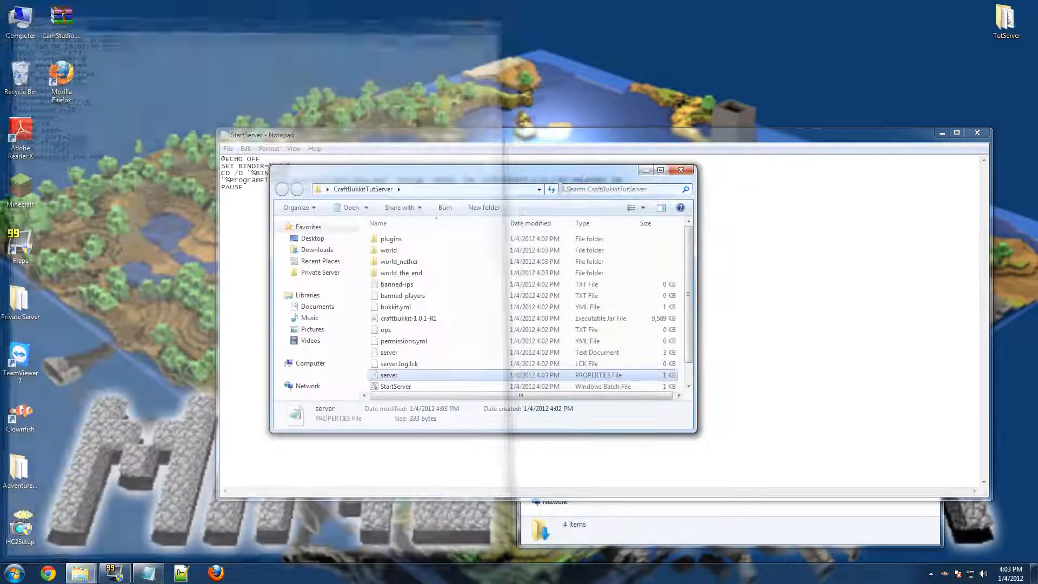
right_click(388, 375)
text(port)
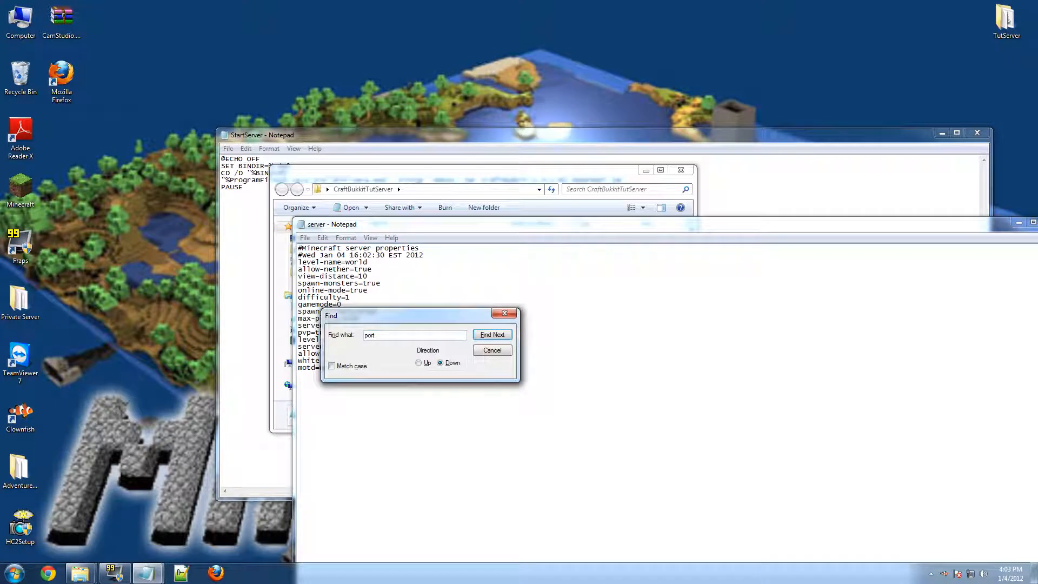
click(492, 334)
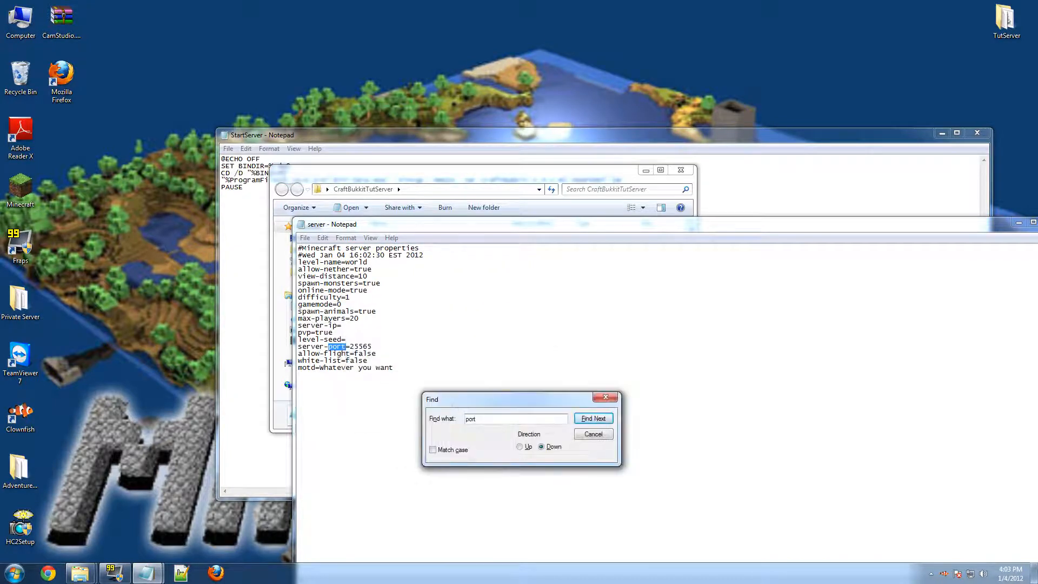
click(591, 433)
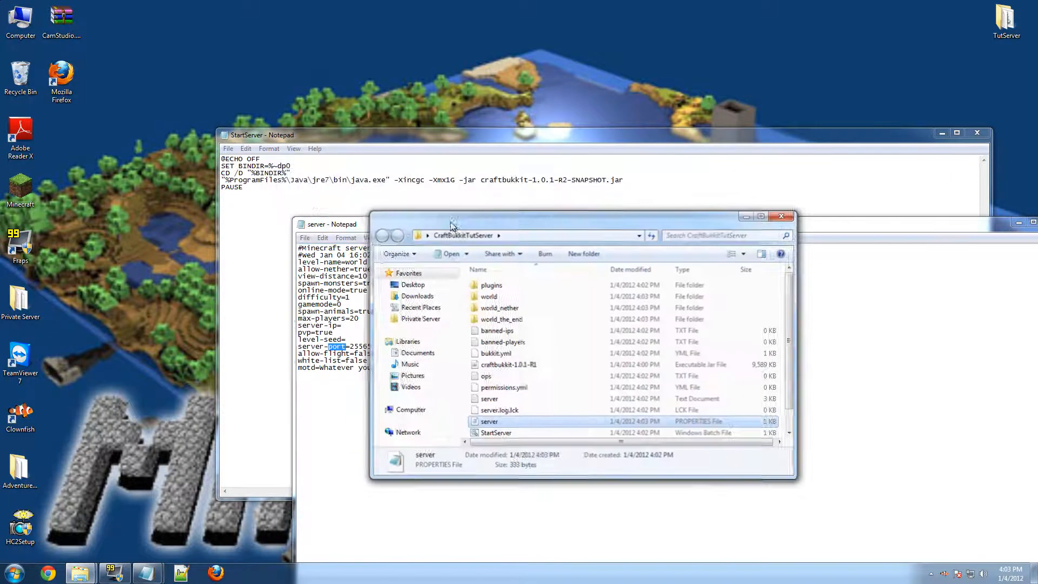
Step: Rename the jar to craftbukkit-1.0.0-snapshot.jar and relaunch StartServer, getting a jarfile access error
double_click(496, 432)
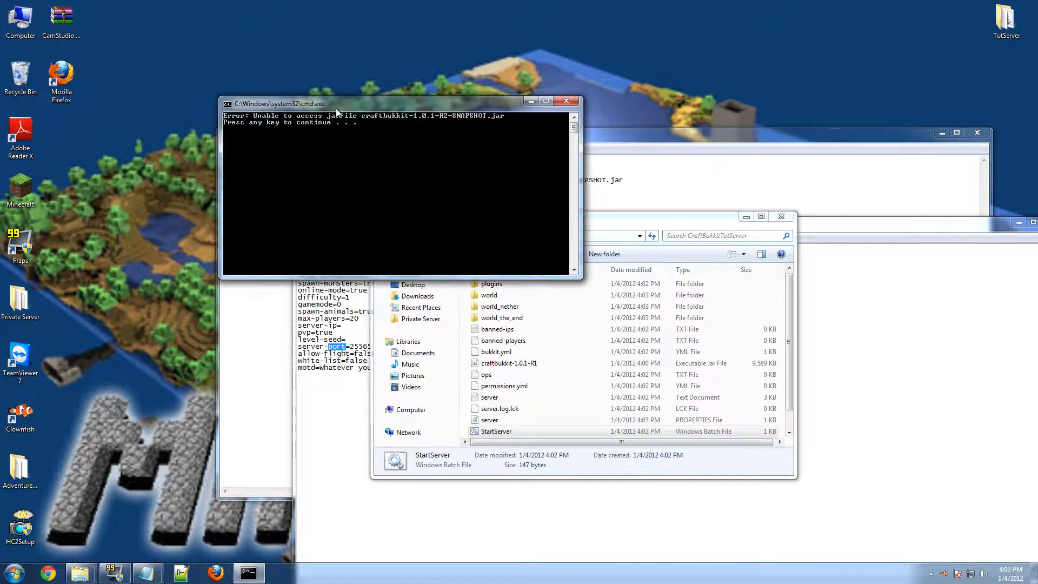
mouse_move(371, 107)
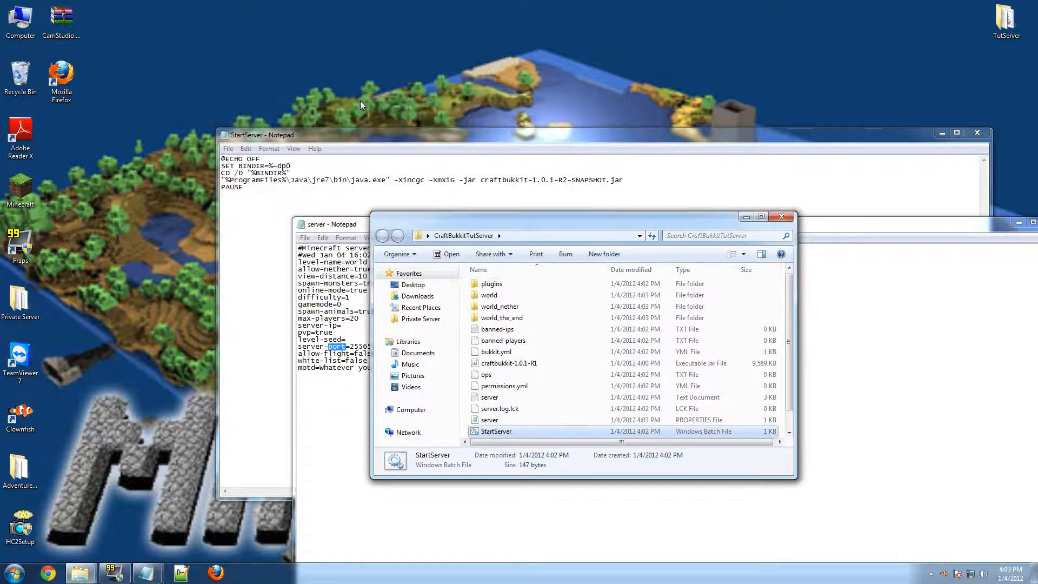
right_click(508, 363)
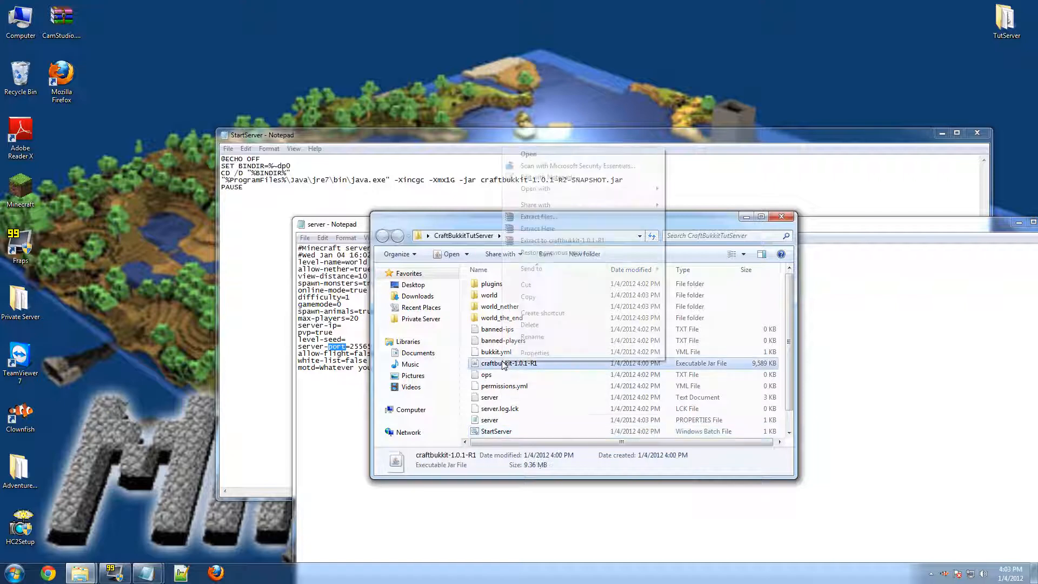
right_click(508, 363)
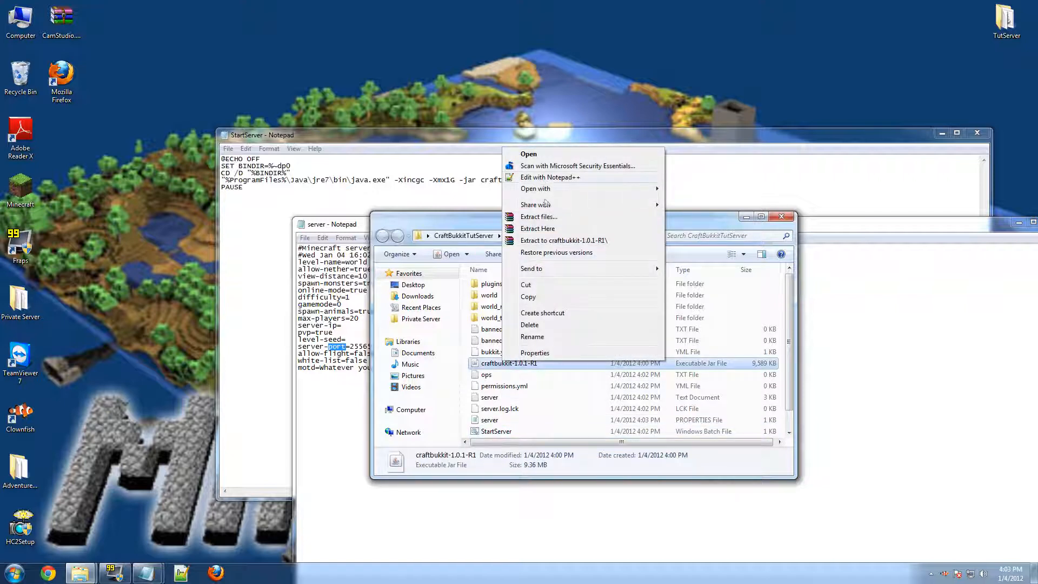
click(532, 337)
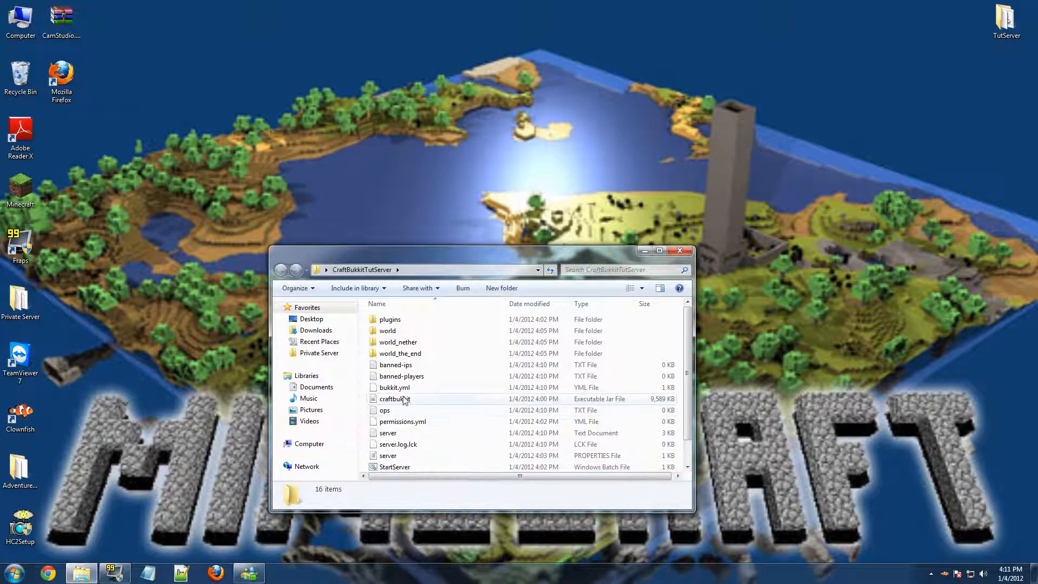
mouse_move(395, 399)
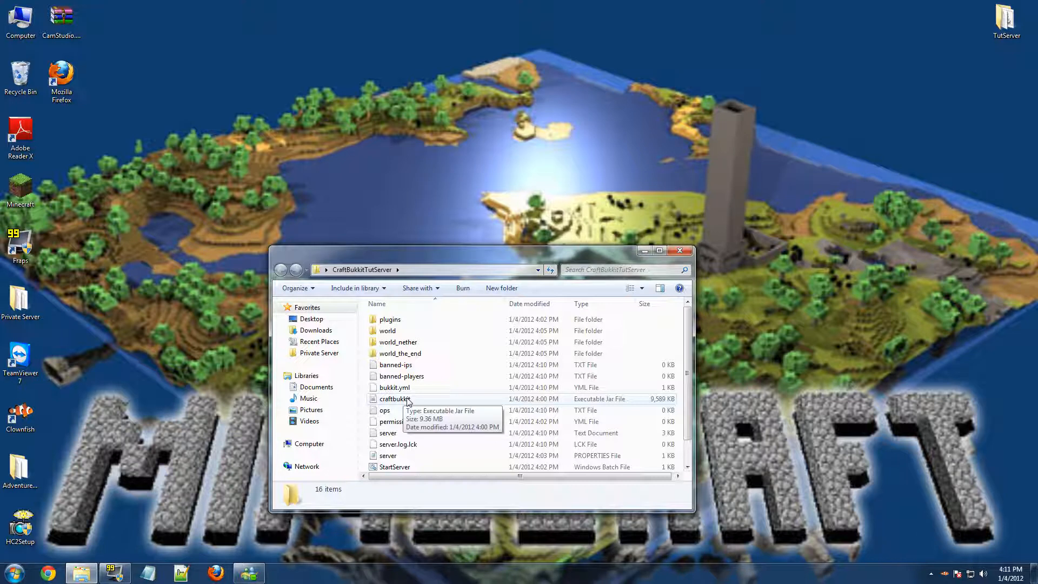
mouse_move(404, 399)
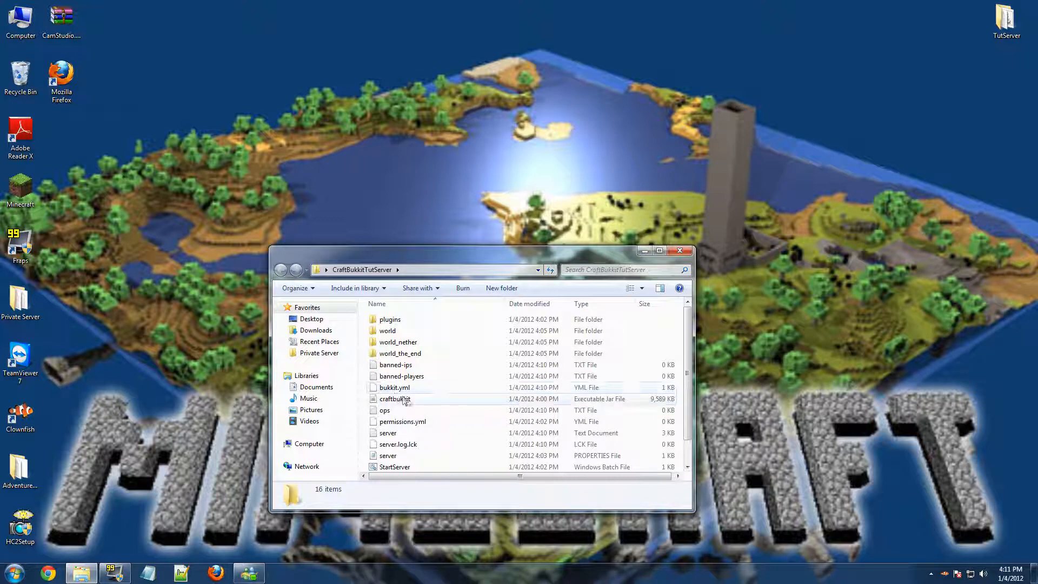
mouse_move(394, 399)
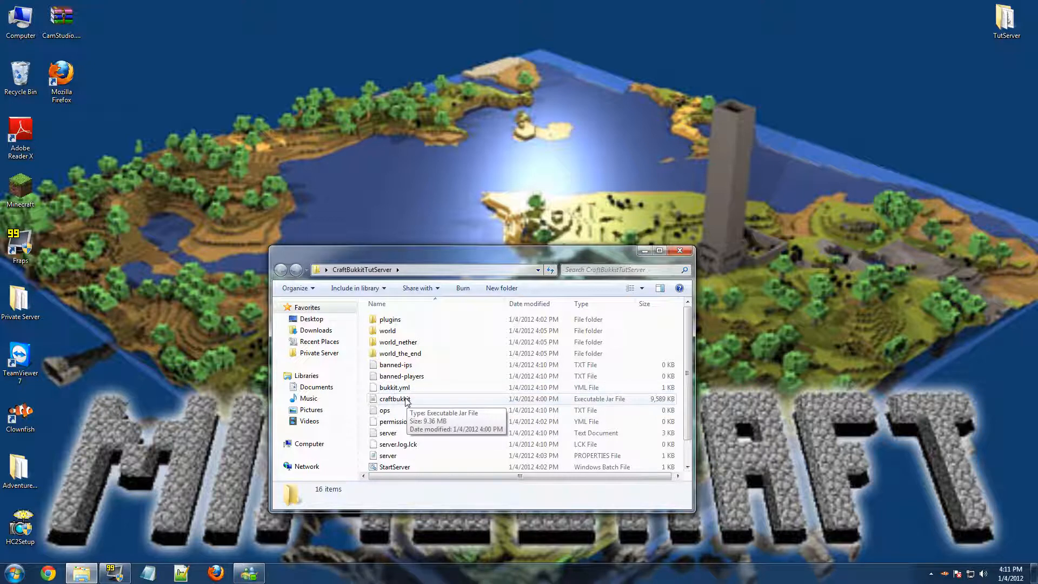
click(393, 398)
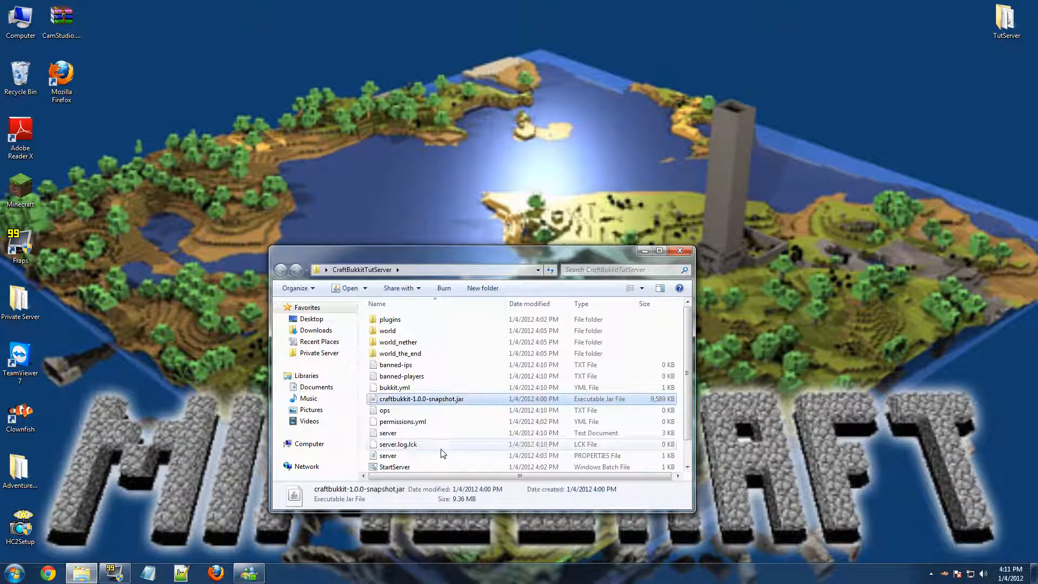
double_click(395, 467)
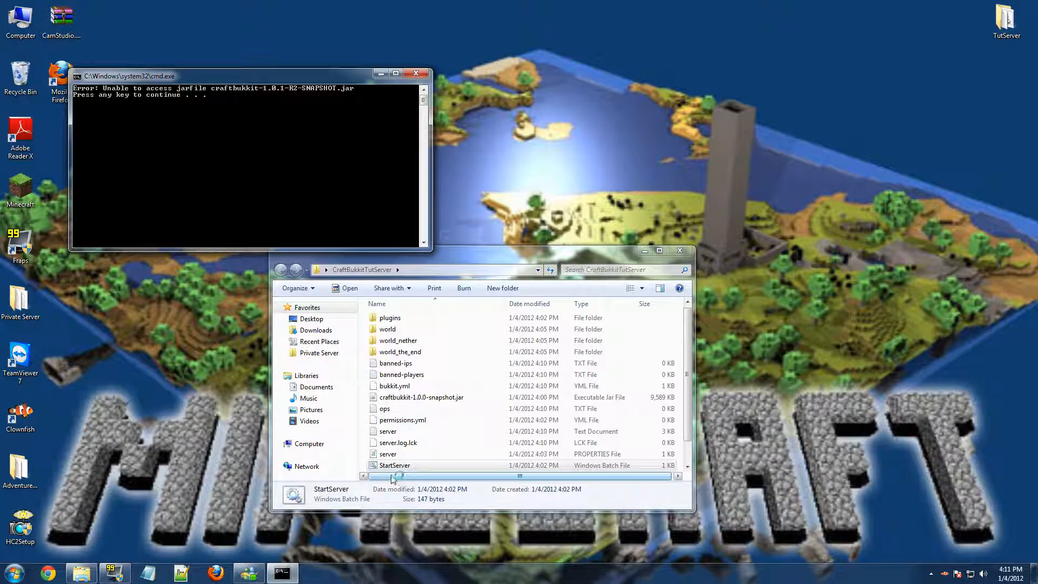
Step: Rename the jar to craftbukkit-1.0.1-R2-SNAPSHOT to match the script and launch the server successfully
right_click(421, 397)
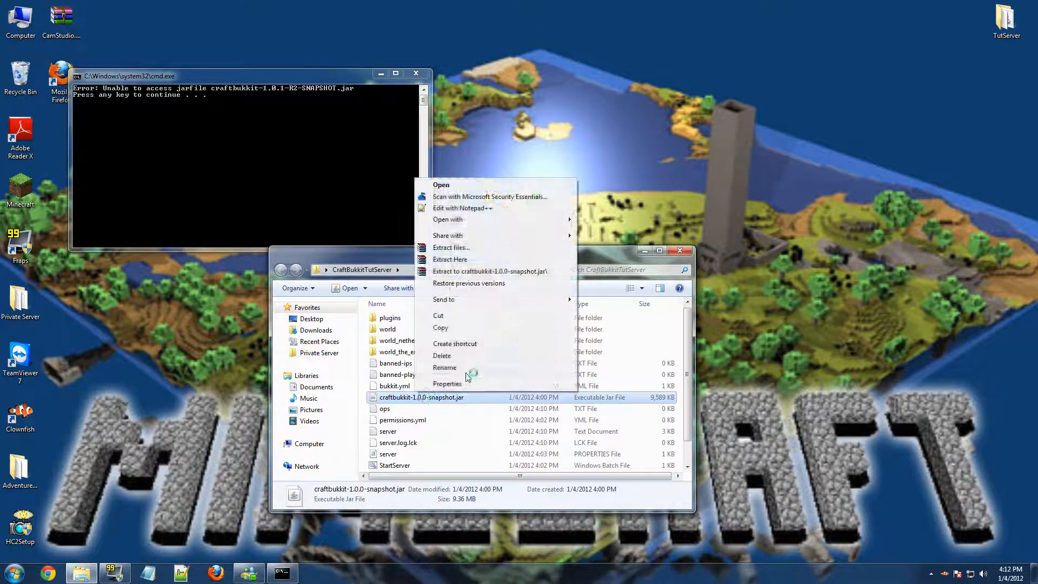
click(444, 368)
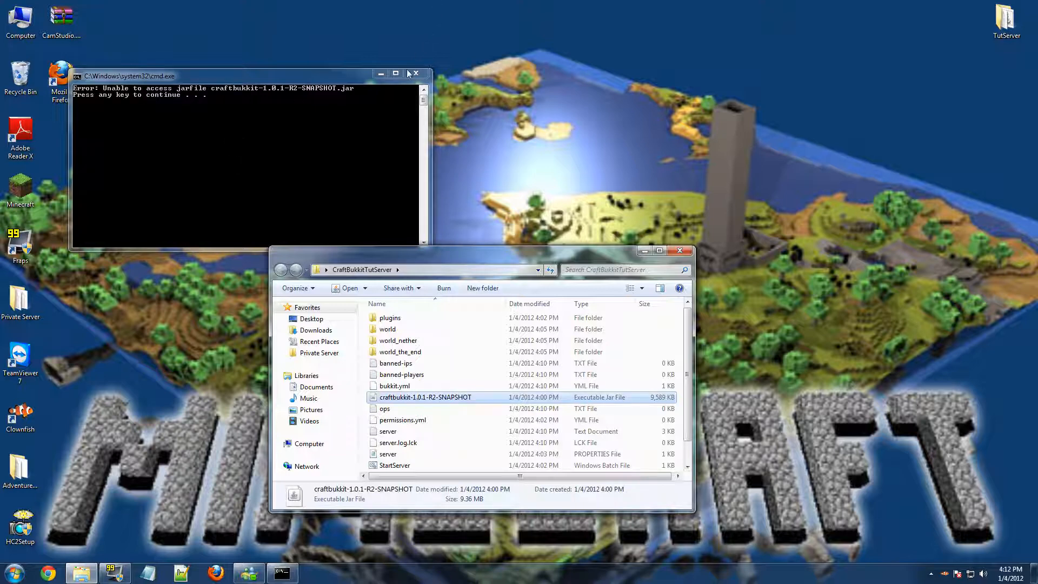
double_click(395, 465)
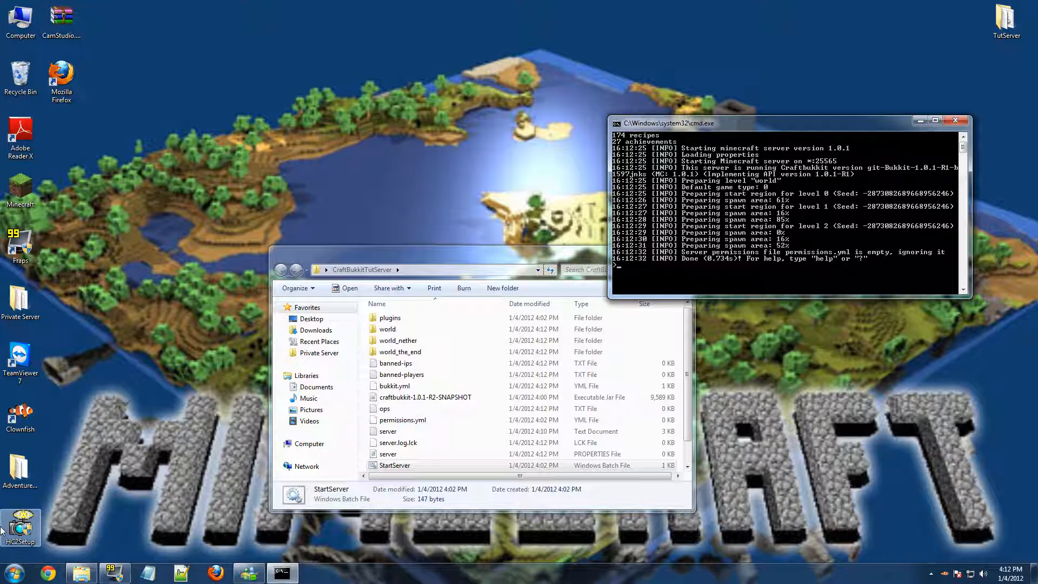
mouse_move(938, 146)
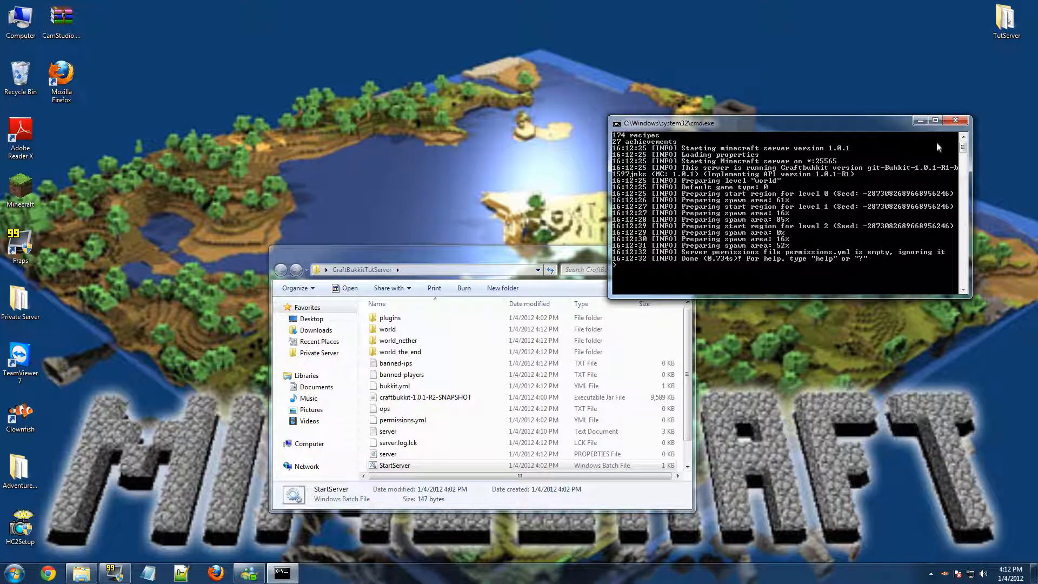
mouse_move(954, 120)
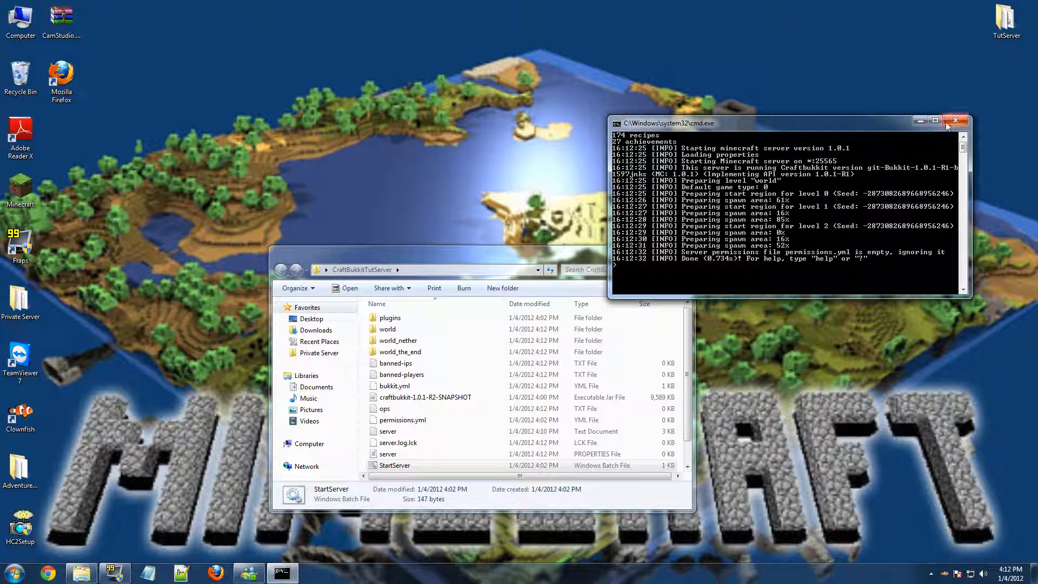
mouse_move(955, 119)
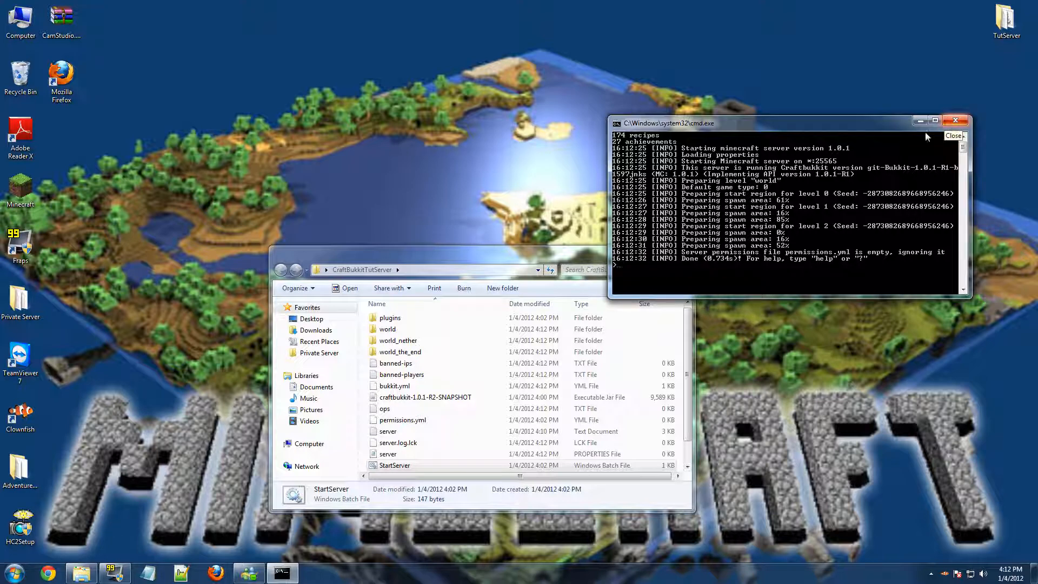
Step: Confirm the server log reads Done on port 25565, then close the console
click(13, 572)
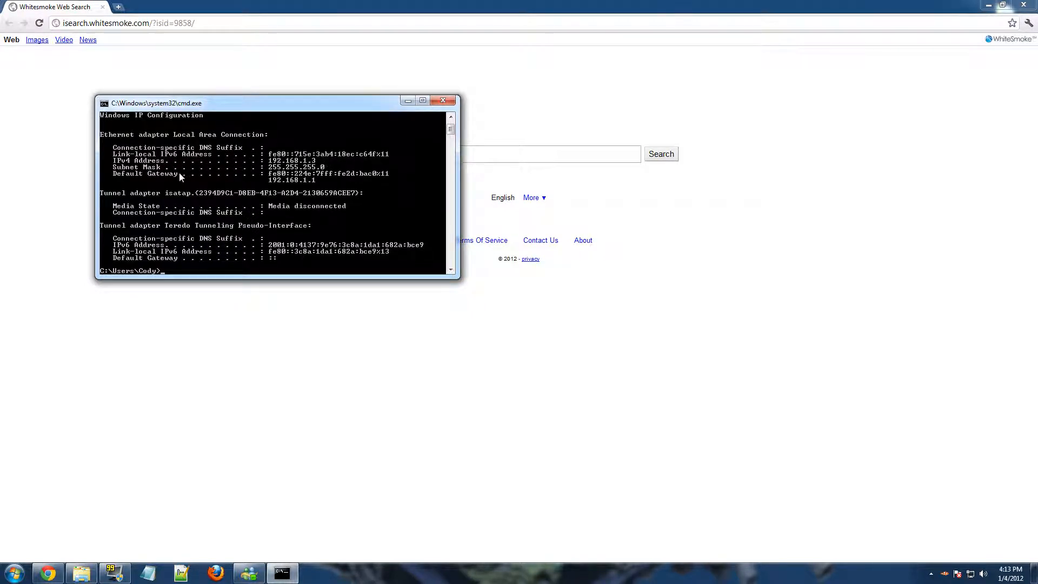
mouse_move(276, 184)
text(192.168.1.1)
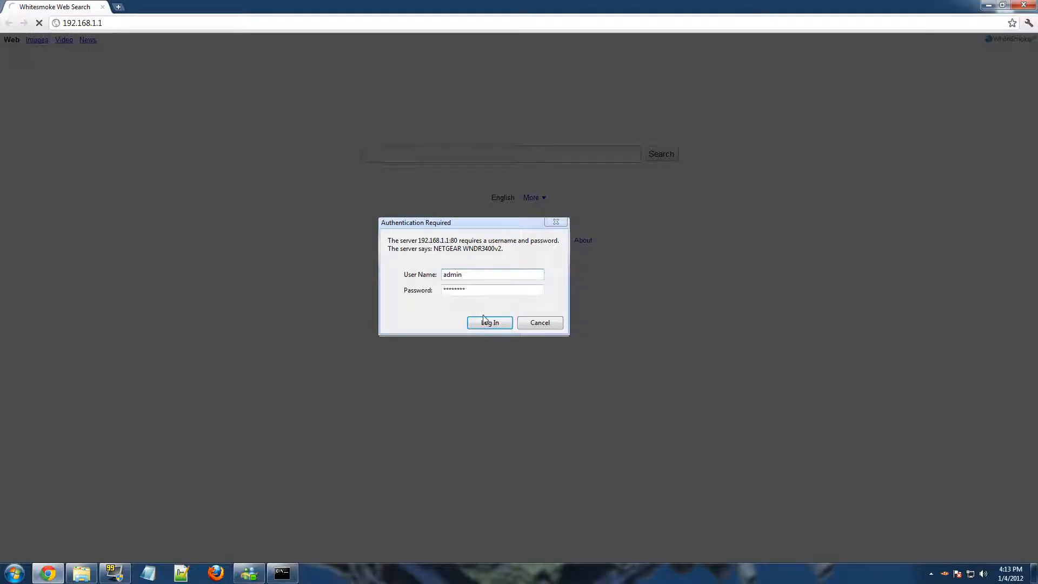
Step: Log in to the router and reach Advanced Setup's Port Forwarding page listing existing rules
click(488, 322)
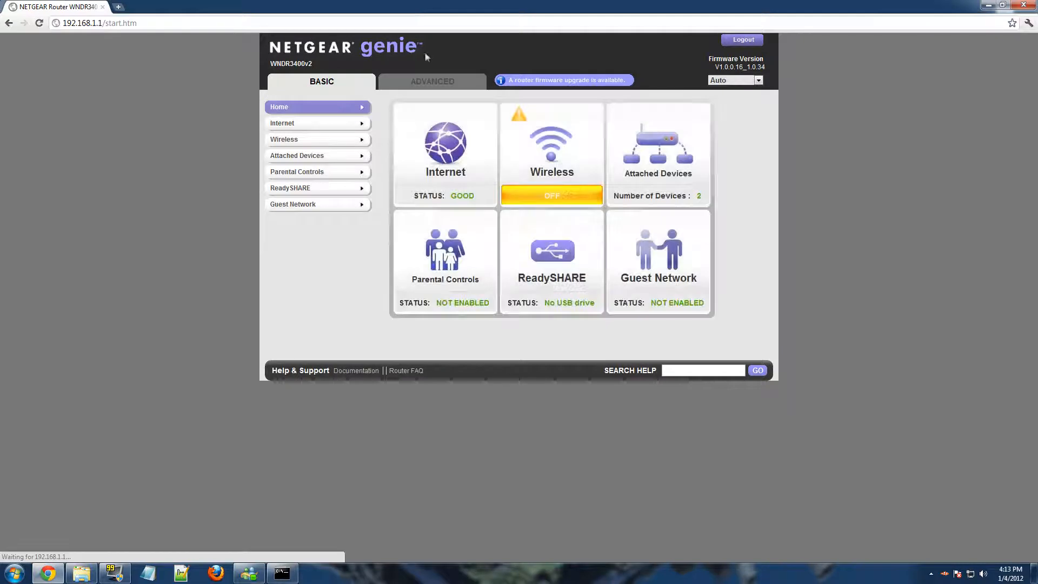
click(431, 81)
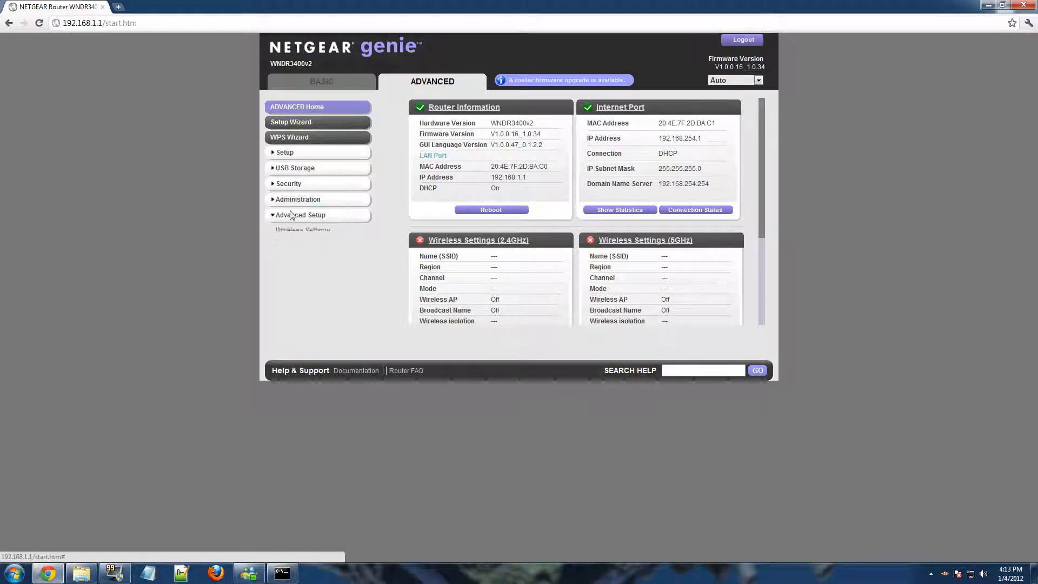
click(299, 214)
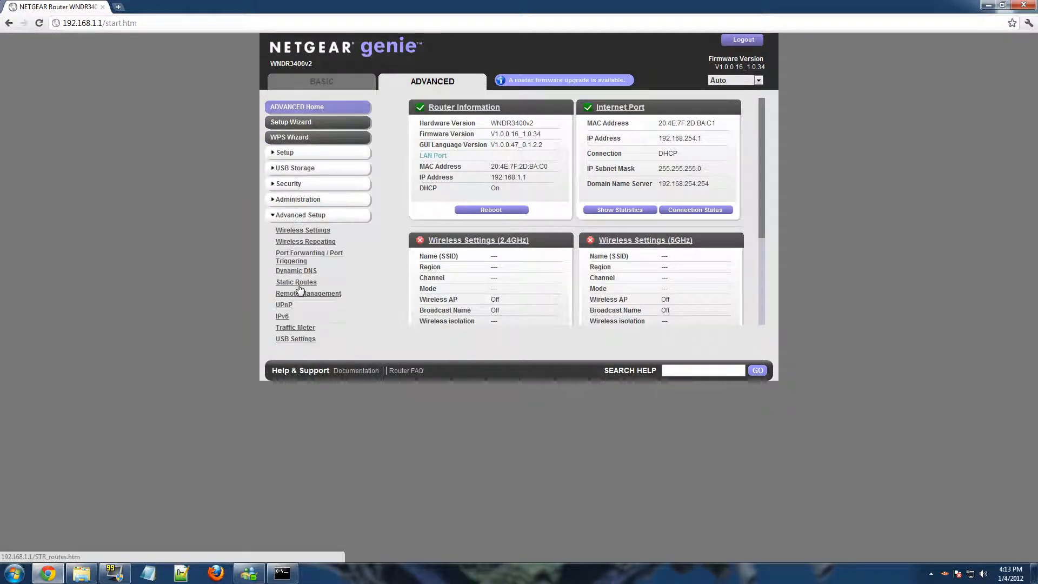
mouse_move(301, 260)
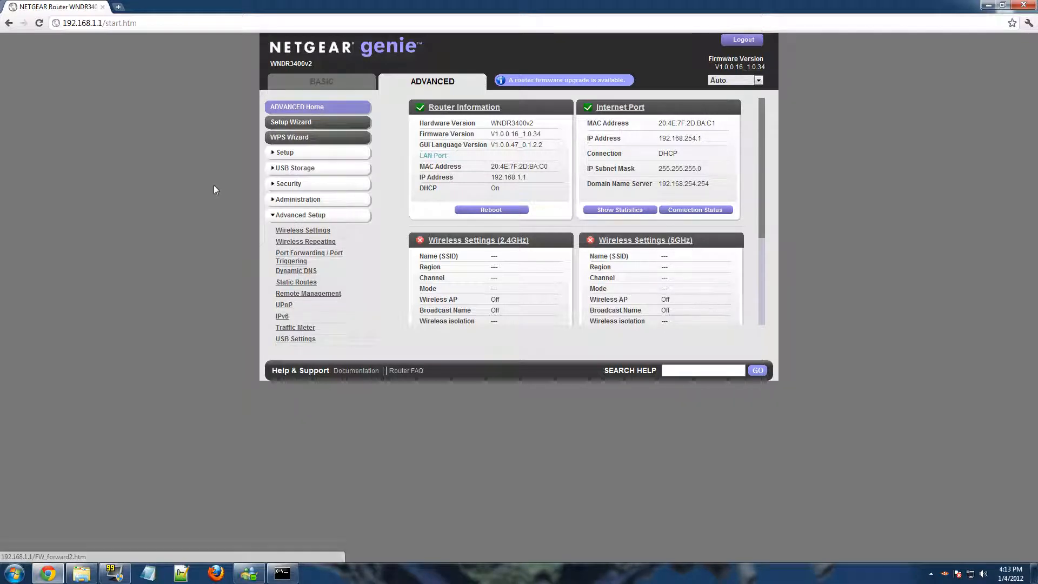
mouse_move(324, 253)
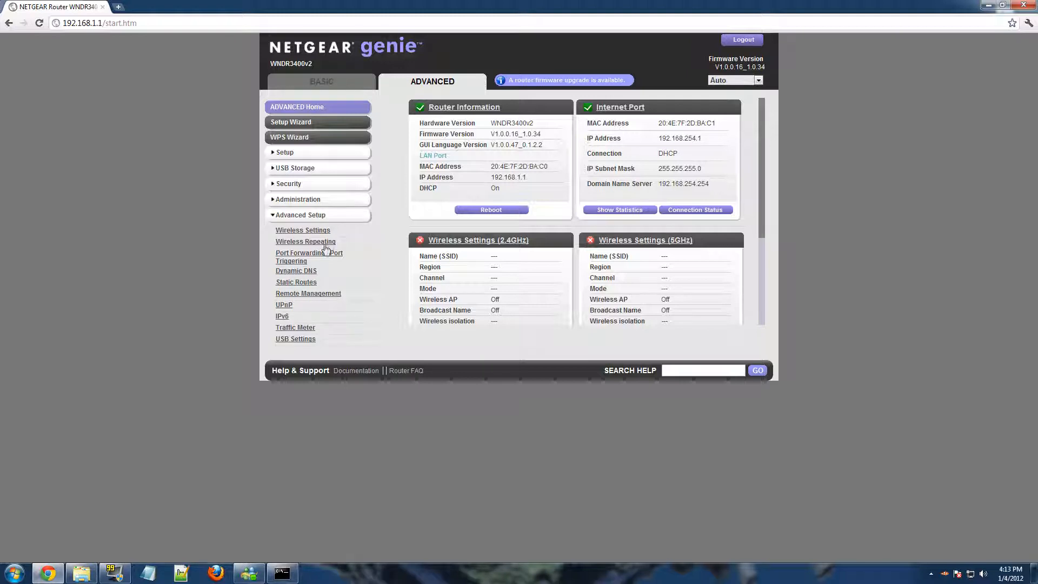
mouse_move(298, 261)
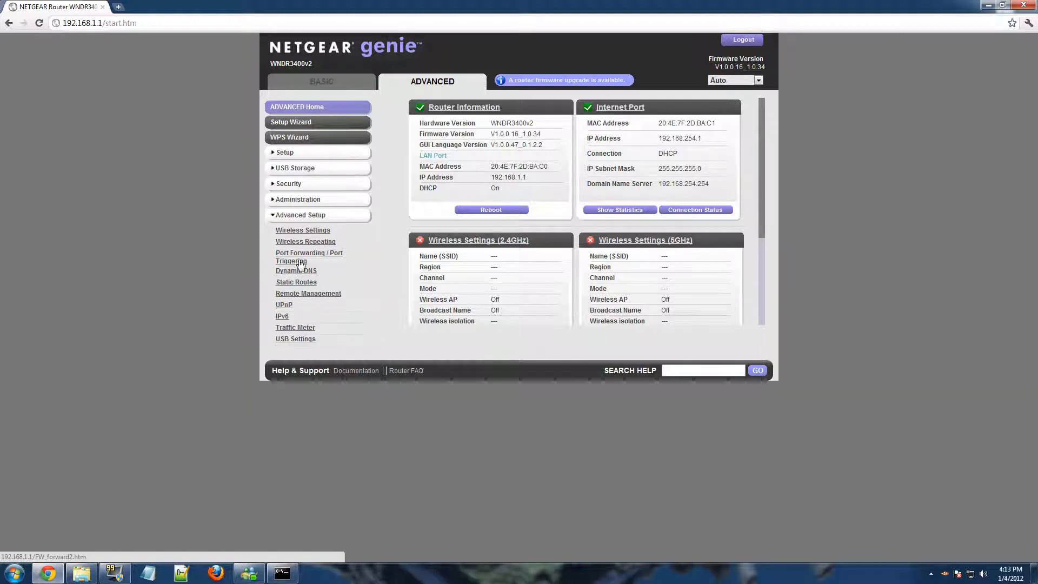
click(308, 257)
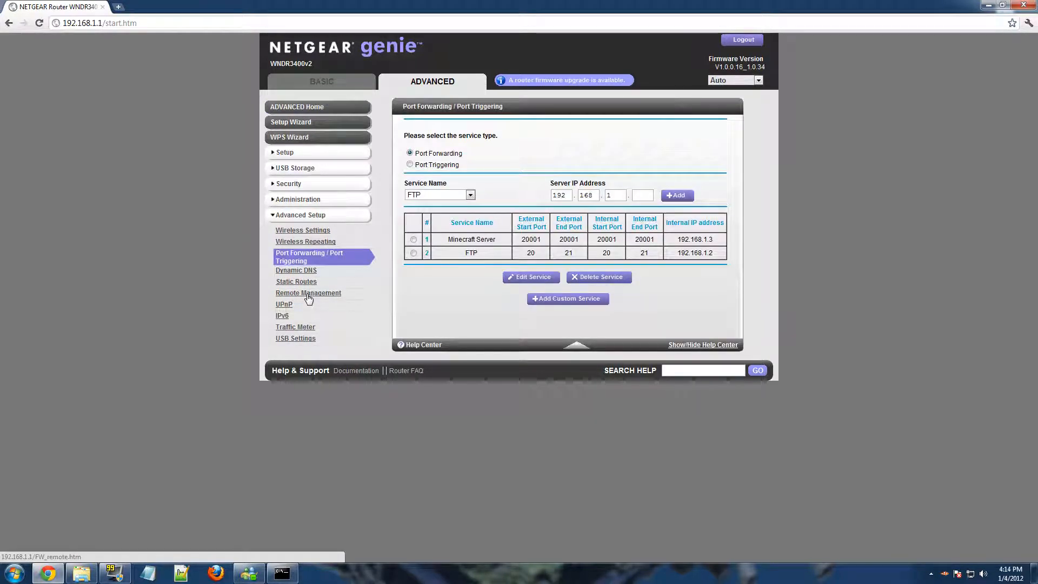
double_click(567, 239)
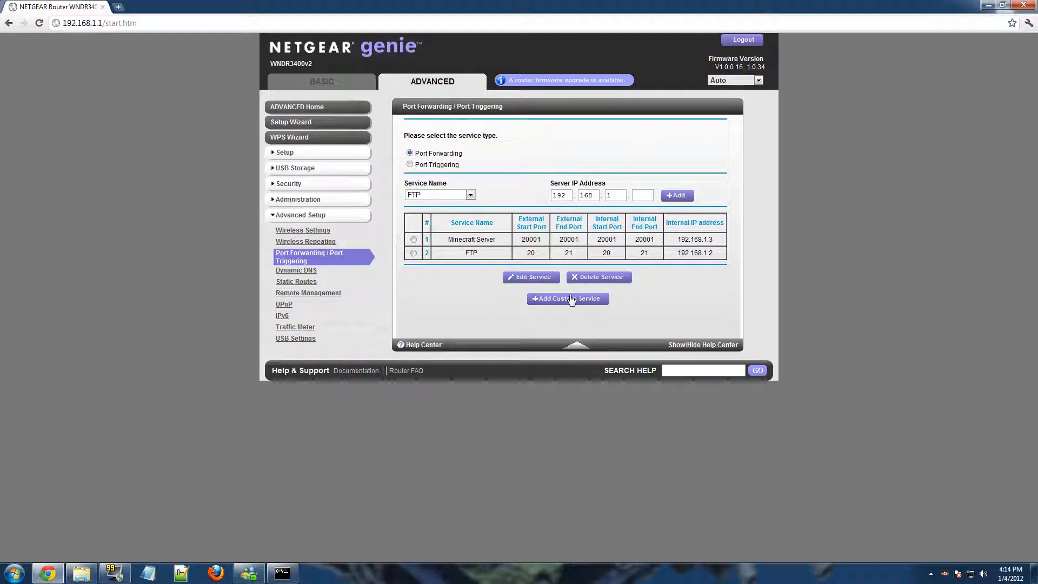
Step: Start a custom service named Minecraft, keeping TCP/UDP, and begin entering port 25565
click(566, 298)
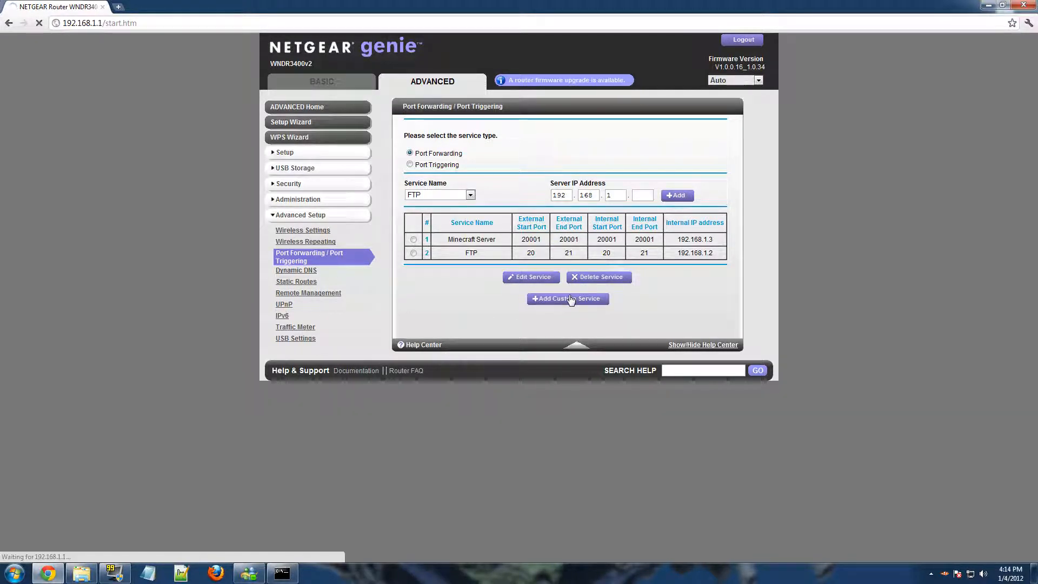
click(567, 298)
text(Minecraft)
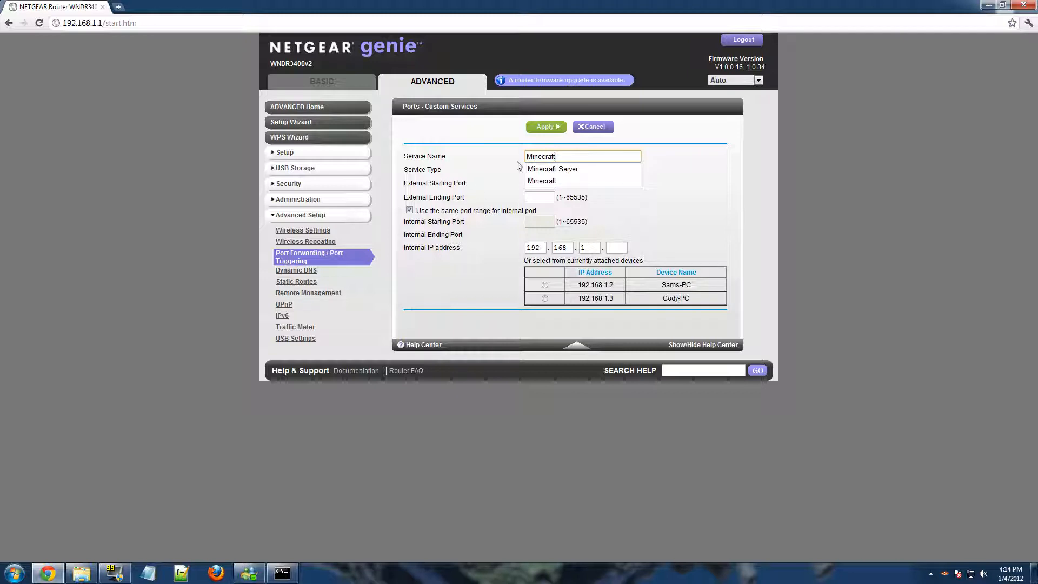
click(563, 170)
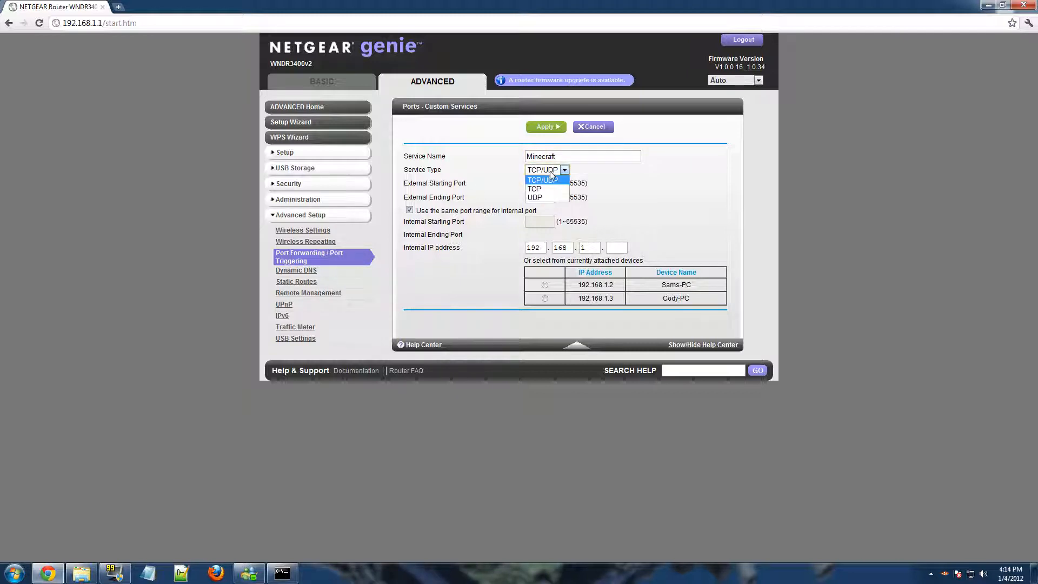
mouse_move(550, 186)
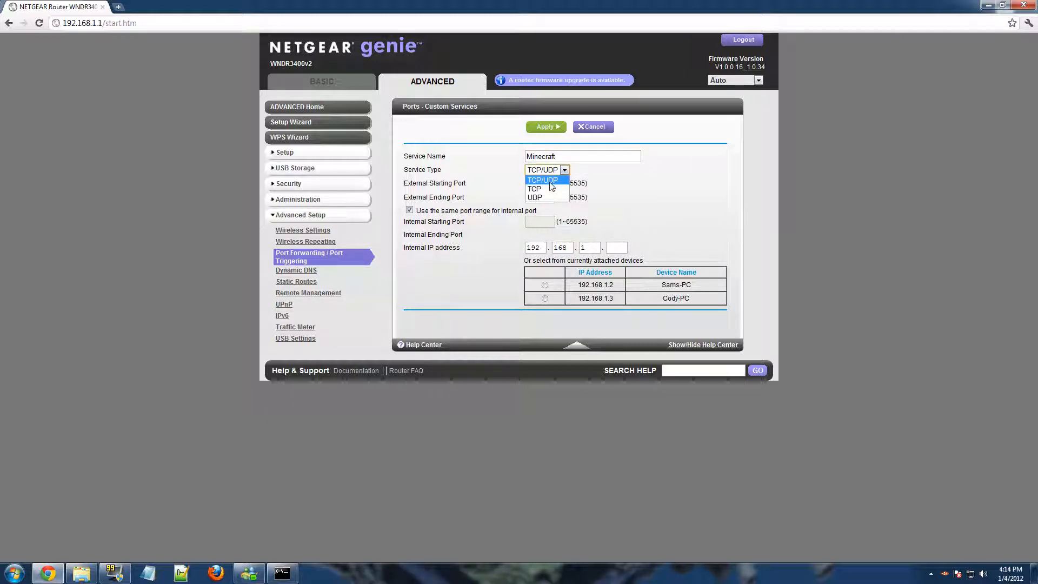
click(541, 180)
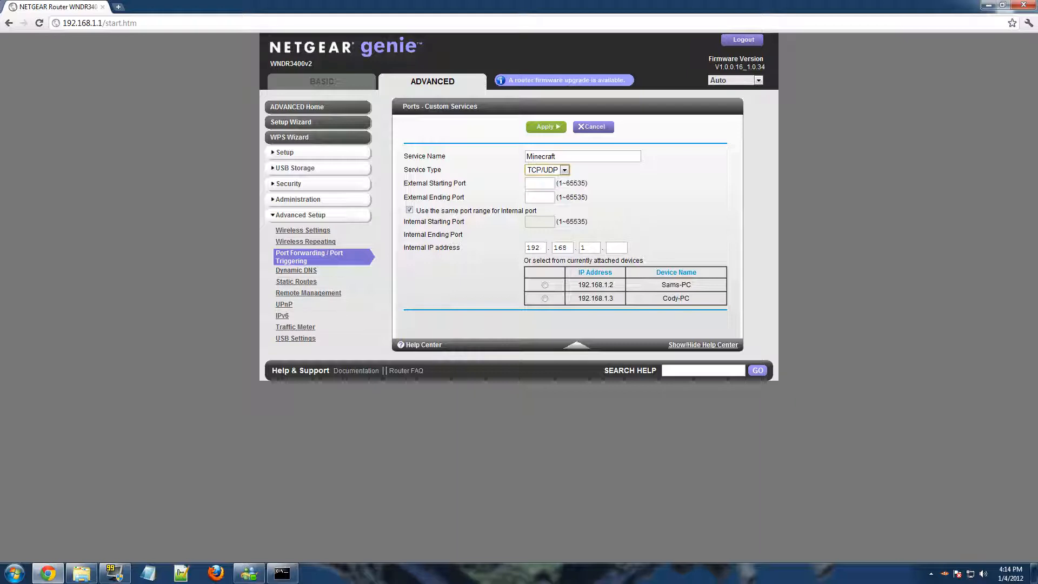
click(538, 182)
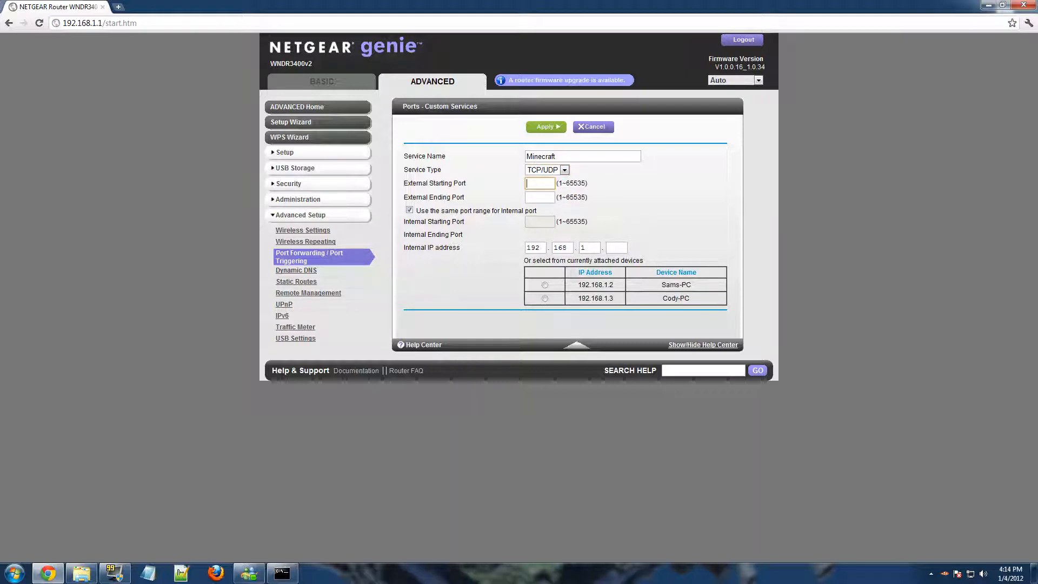
Step: Confirm the port in server.properties, set internal address 192.168.1.3 and apply the Minecraft rule
click(82, 573)
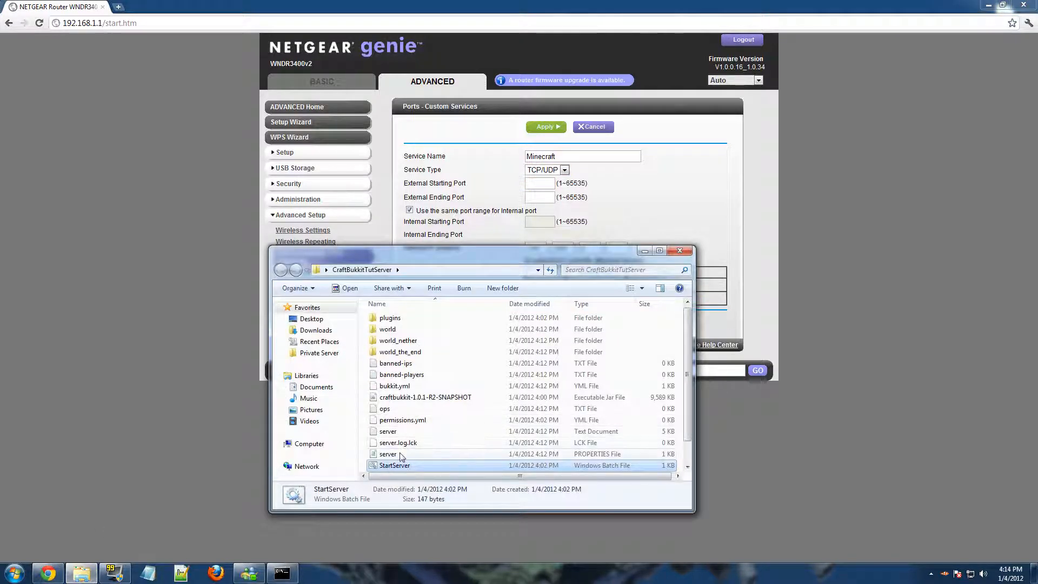
double_click(388, 453)
text(25565)
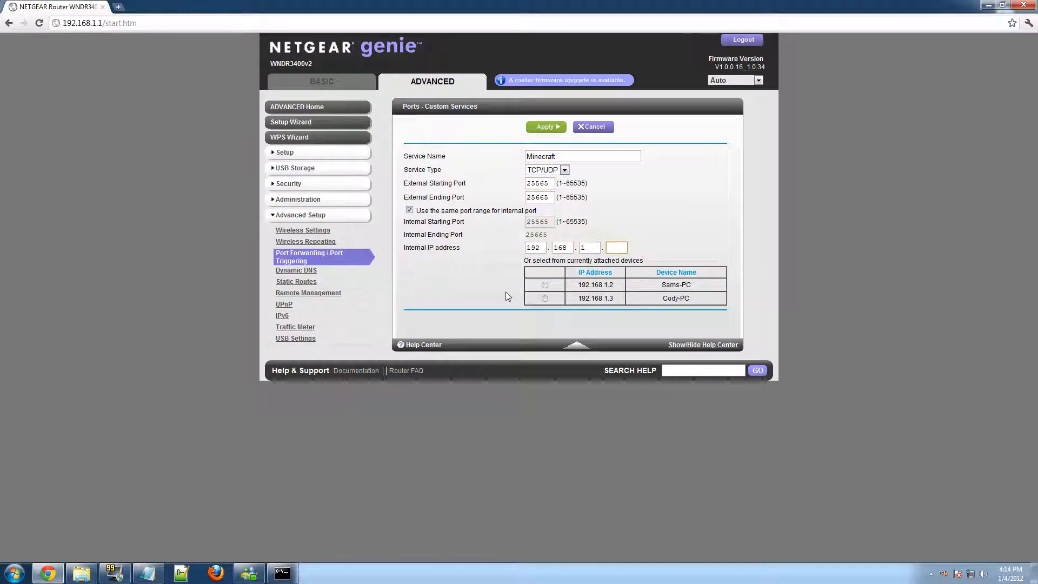
text(3)
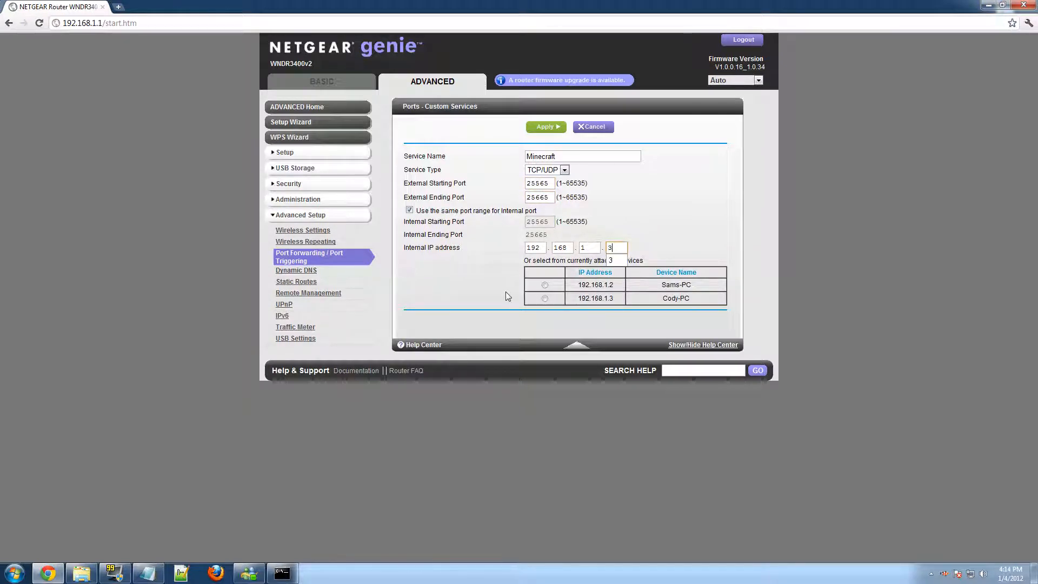
click(544, 298)
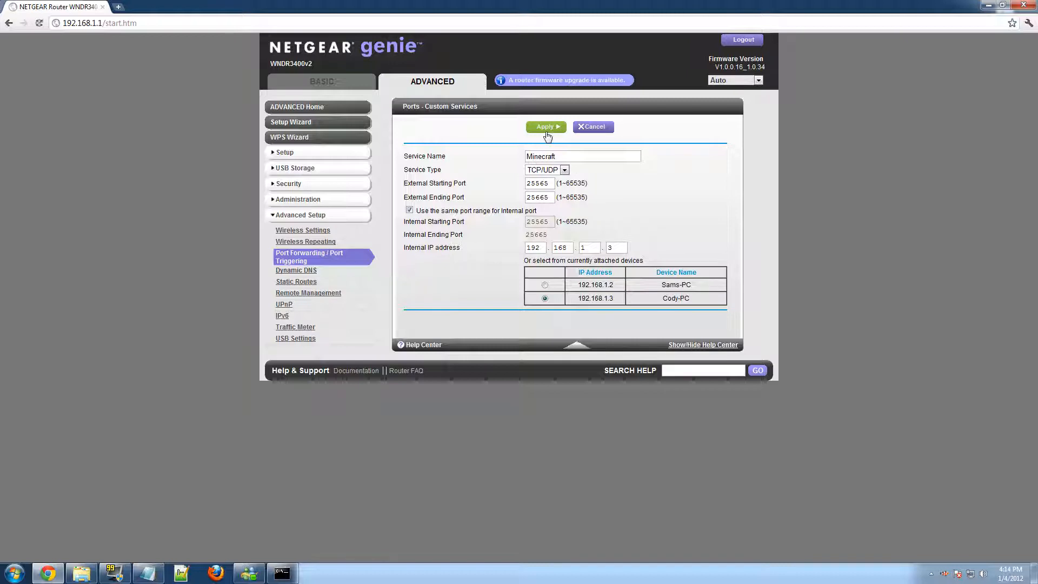
click(545, 126)
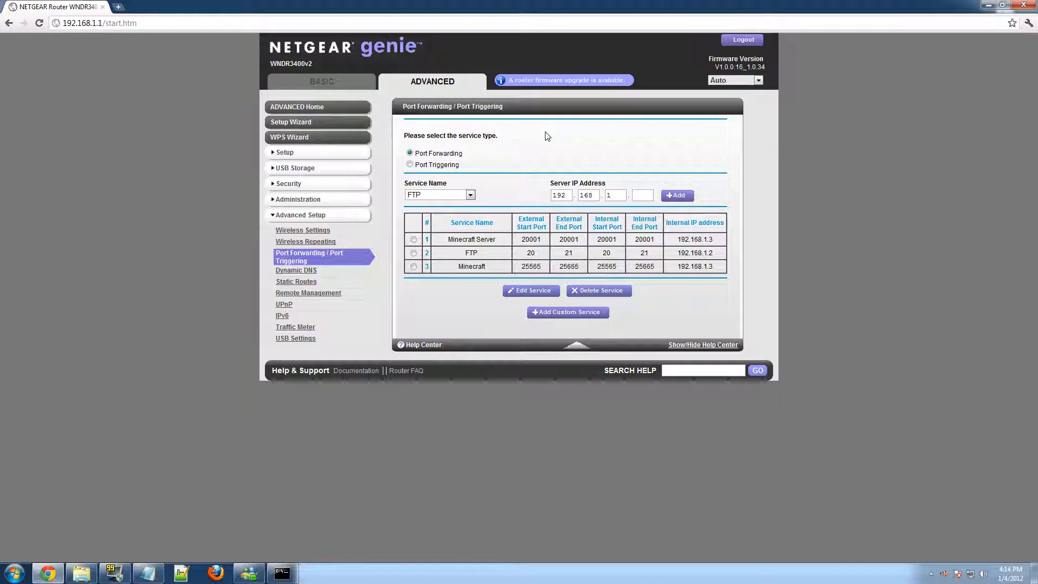
mouse_move(679, 270)
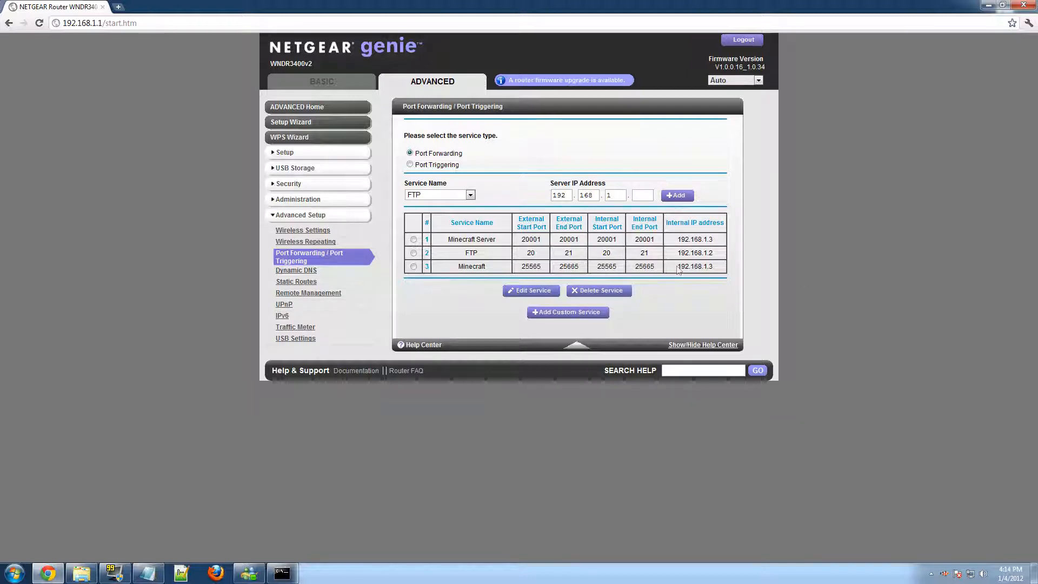
double_click(693, 266)
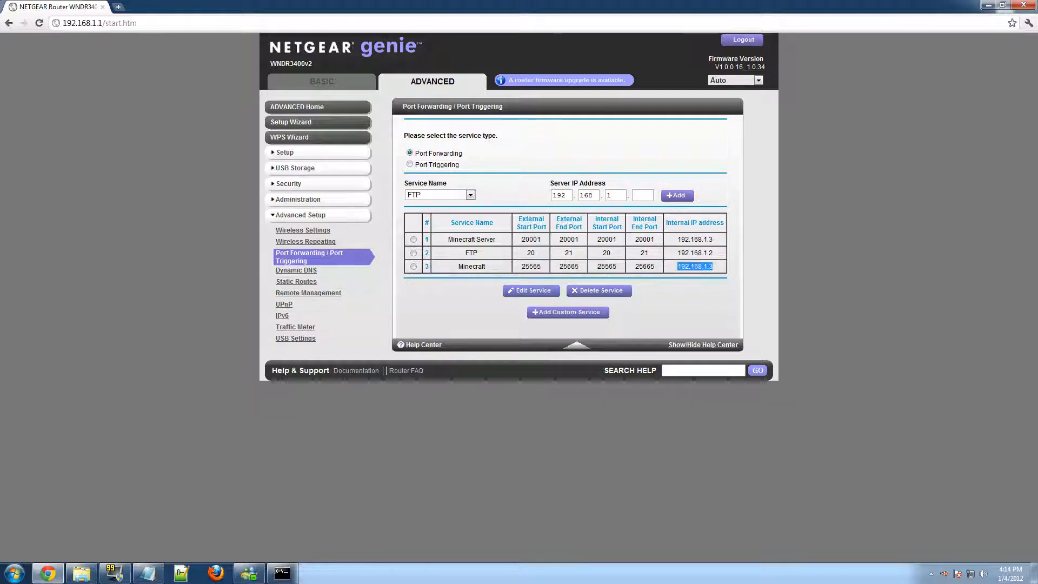
click(223, 7)
text(www.whatismyip.com)
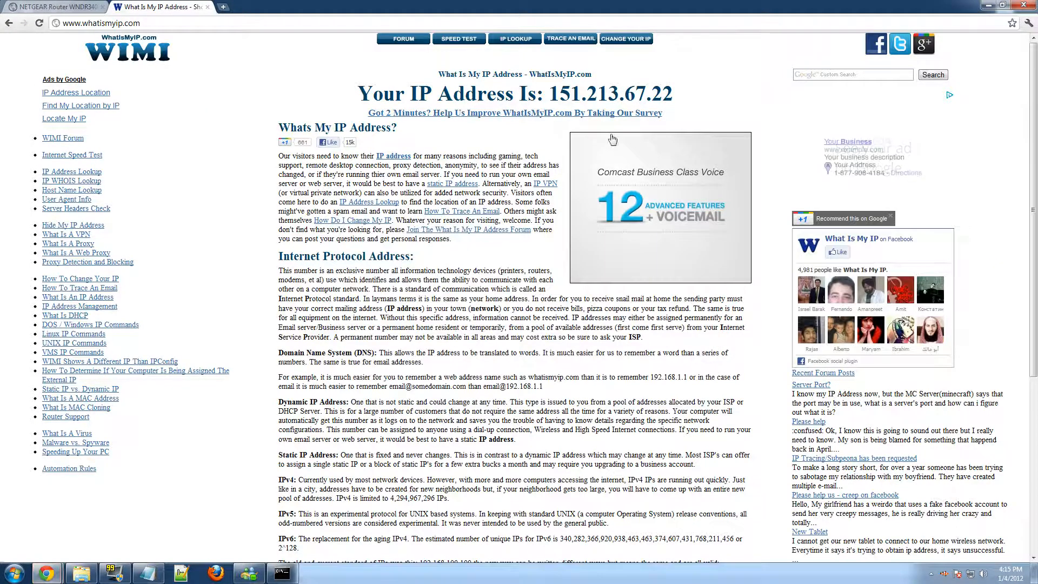
mouse_move(682, 90)
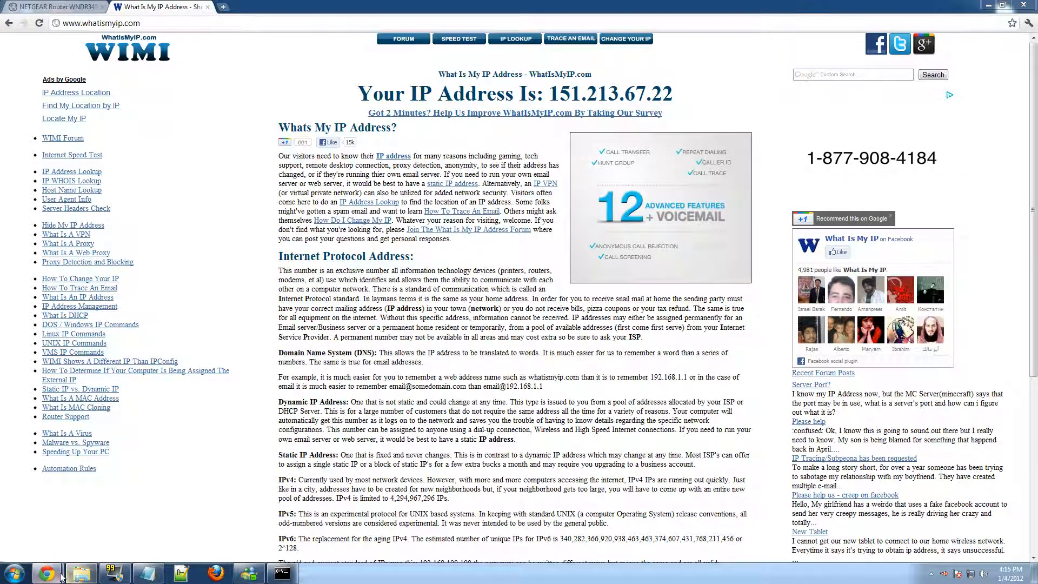
mouse_move(81, 570)
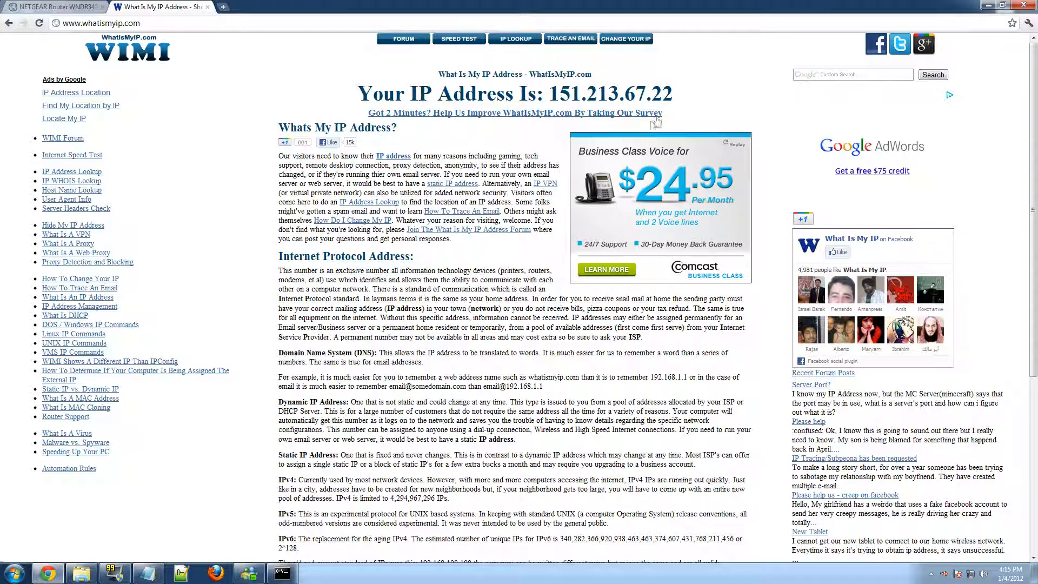
mouse_move(673, 95)
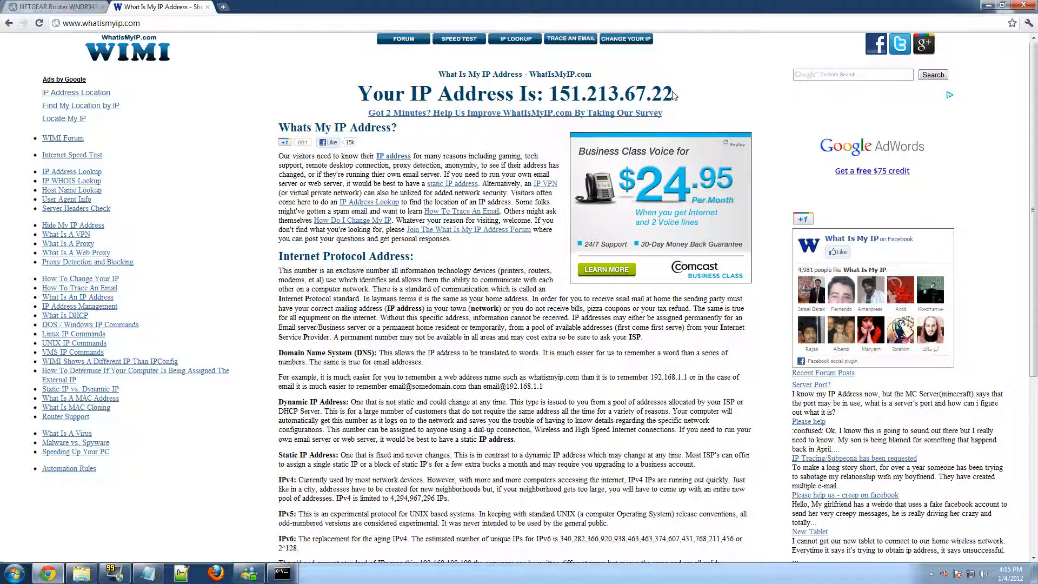
mouse_move(871, 118)
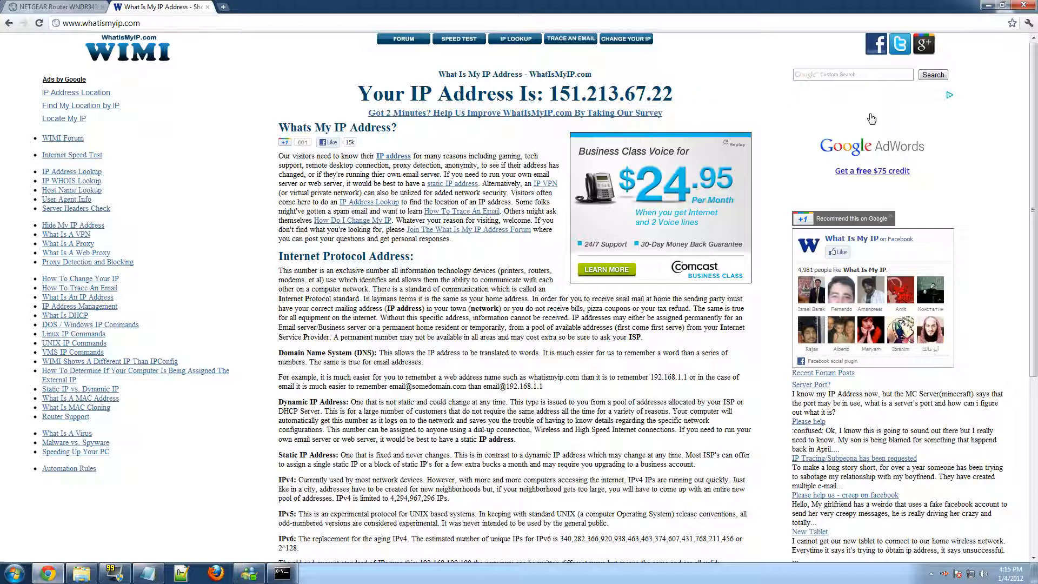
Step: Bring the CraftBukkitTutServer folder back up after noting the public IP
click(81, 573)
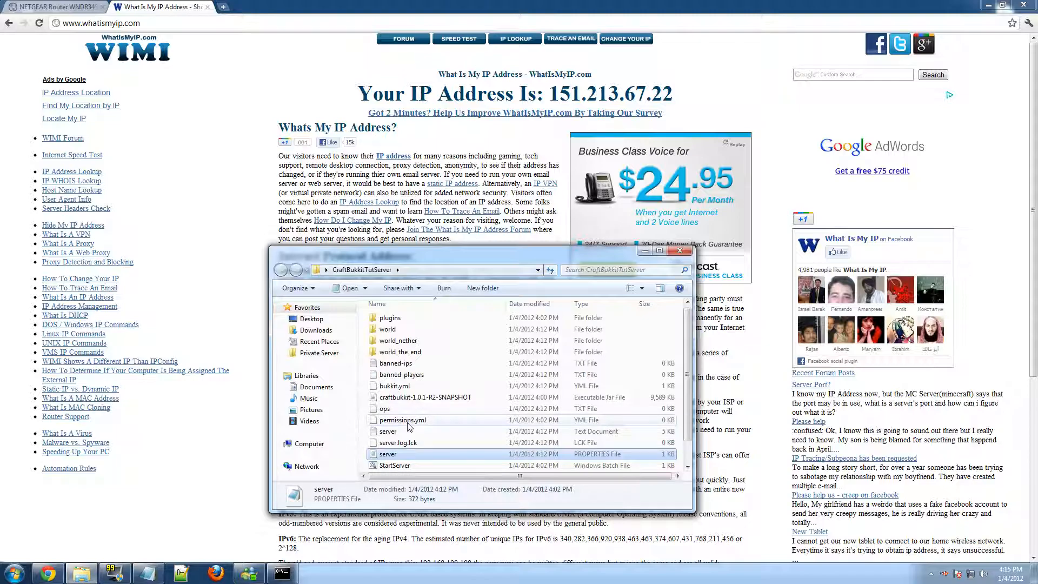
Step: Add the join address 151.213.67.22:25565 to server.properties
double_click(388, 452)
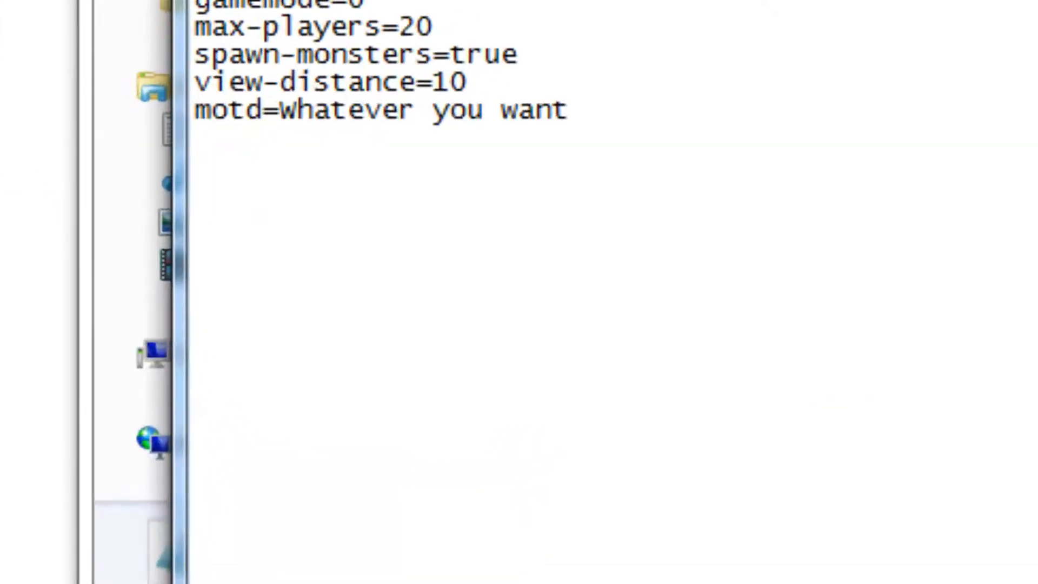
text(151.213)
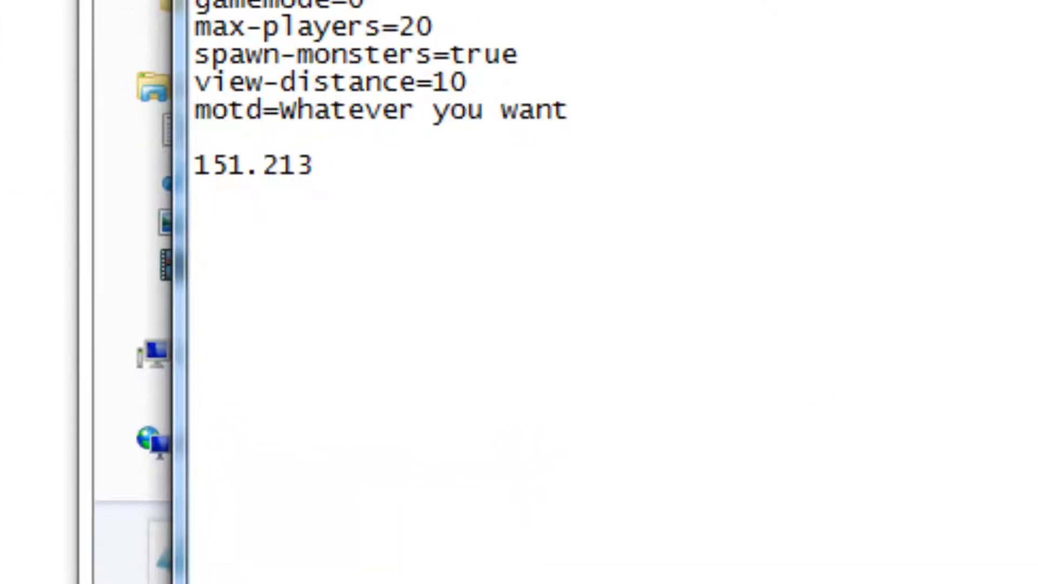
text(.67.22:)
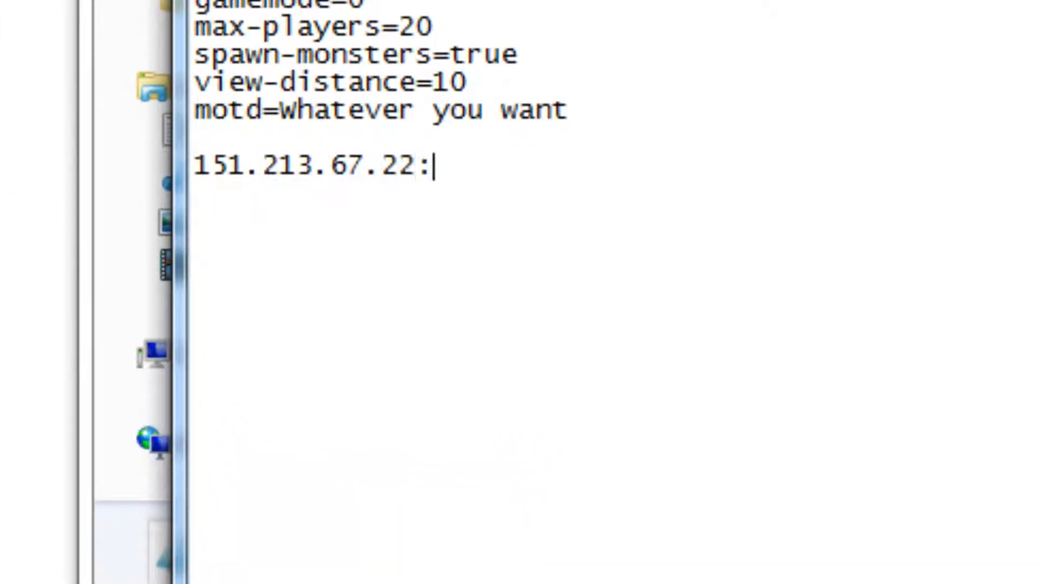
text(25565)
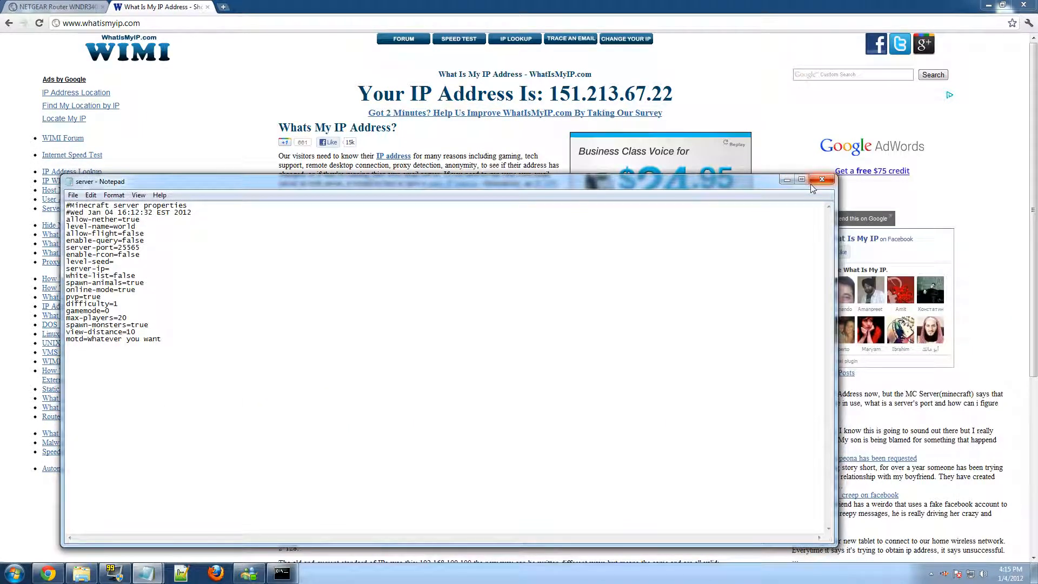
Step: Close the properties file saving changes, then close the server folder
click(823, 180)
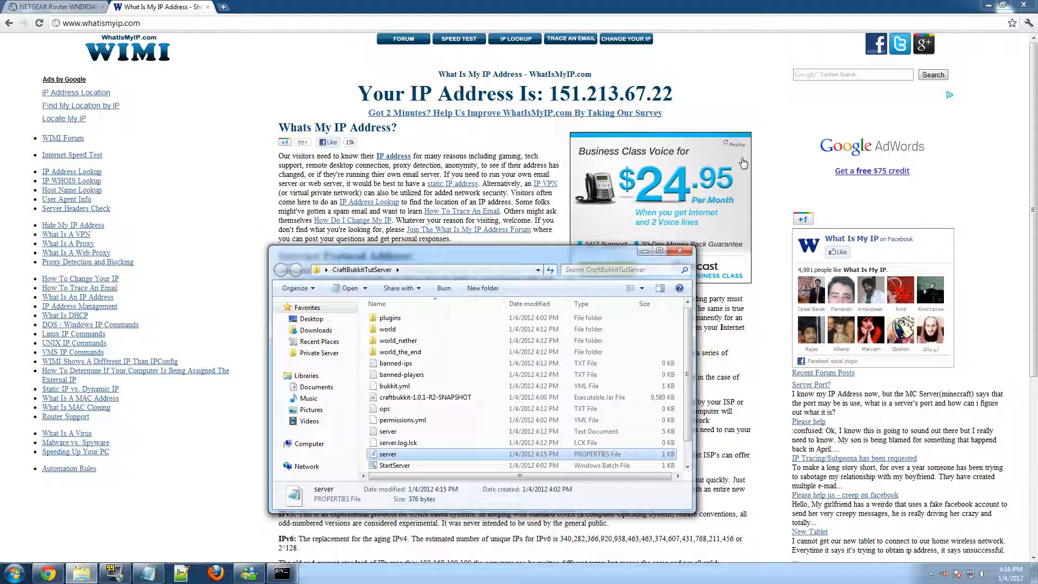
mouse_move(536, 291)
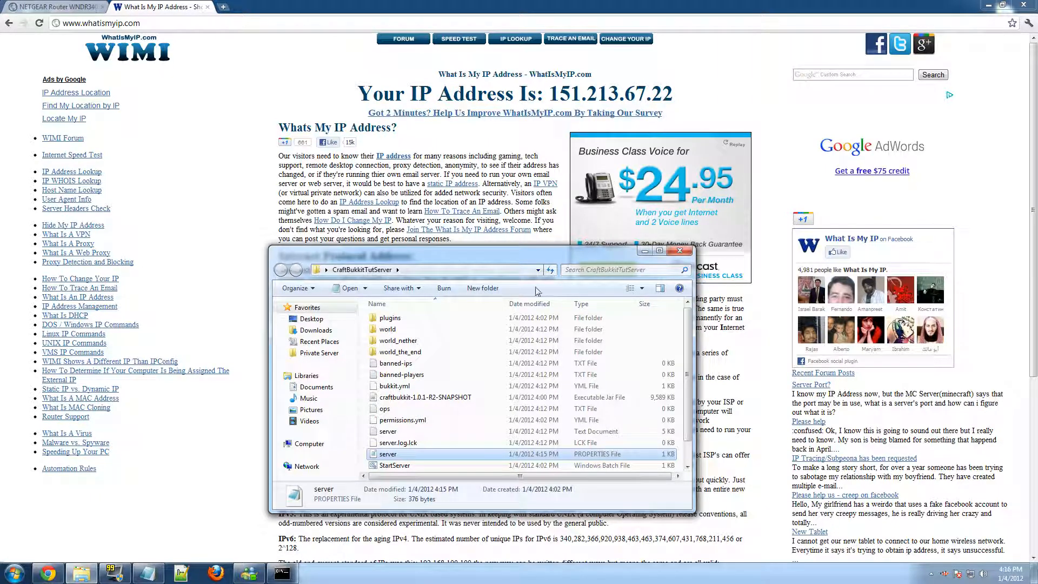
click(679, 251)
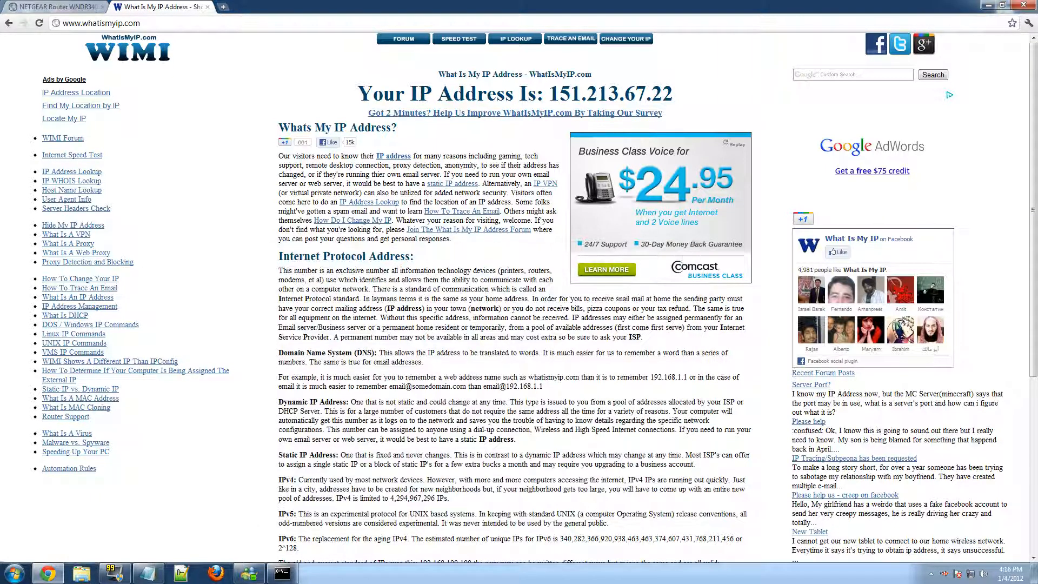